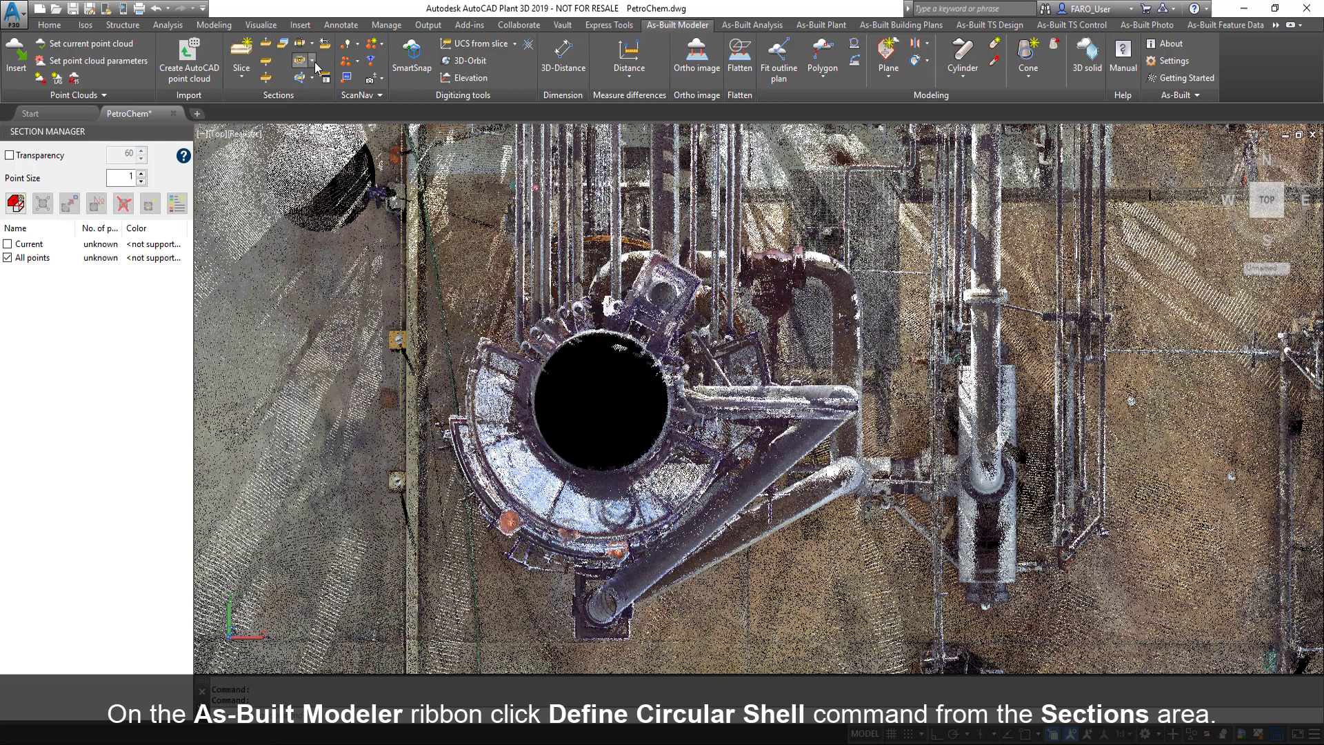
# - Define a circular shell section around the tank to clip away surrounding pipework
pyautogui.click(297, 61)
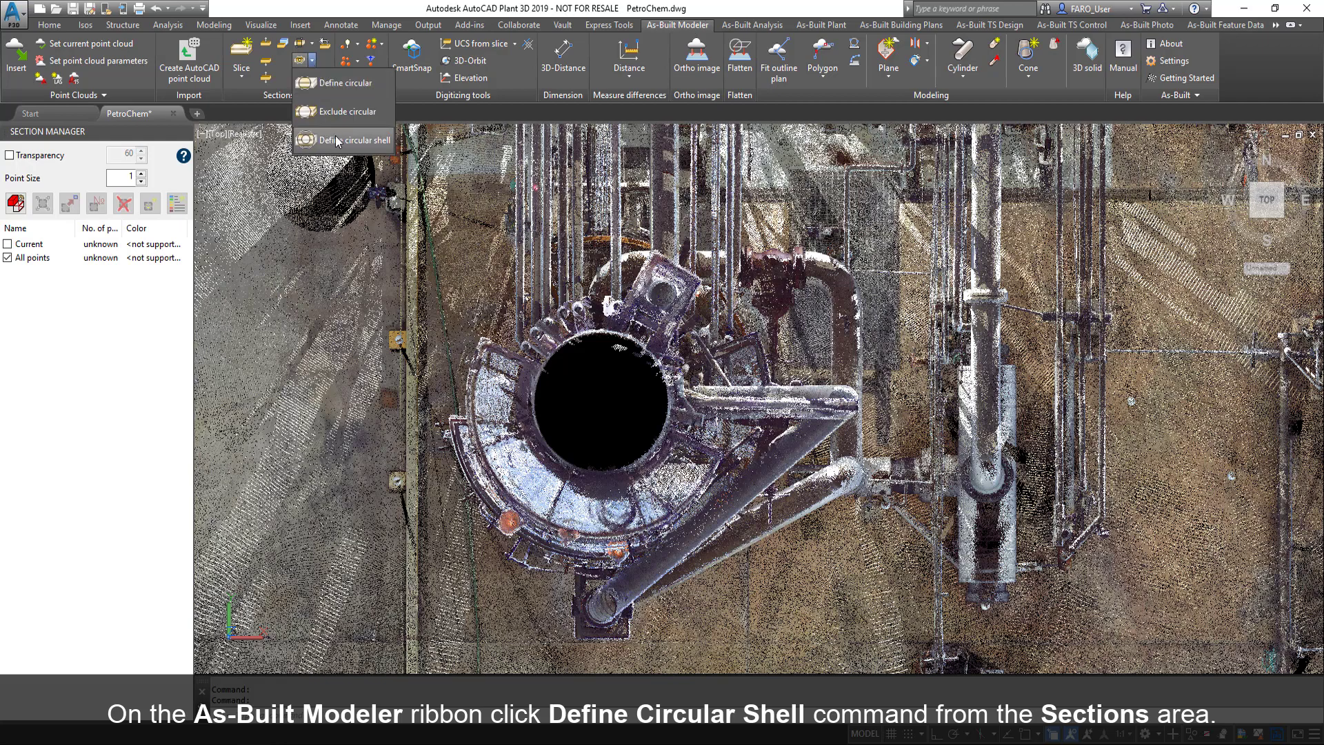
pyautogui.click(343, 139)
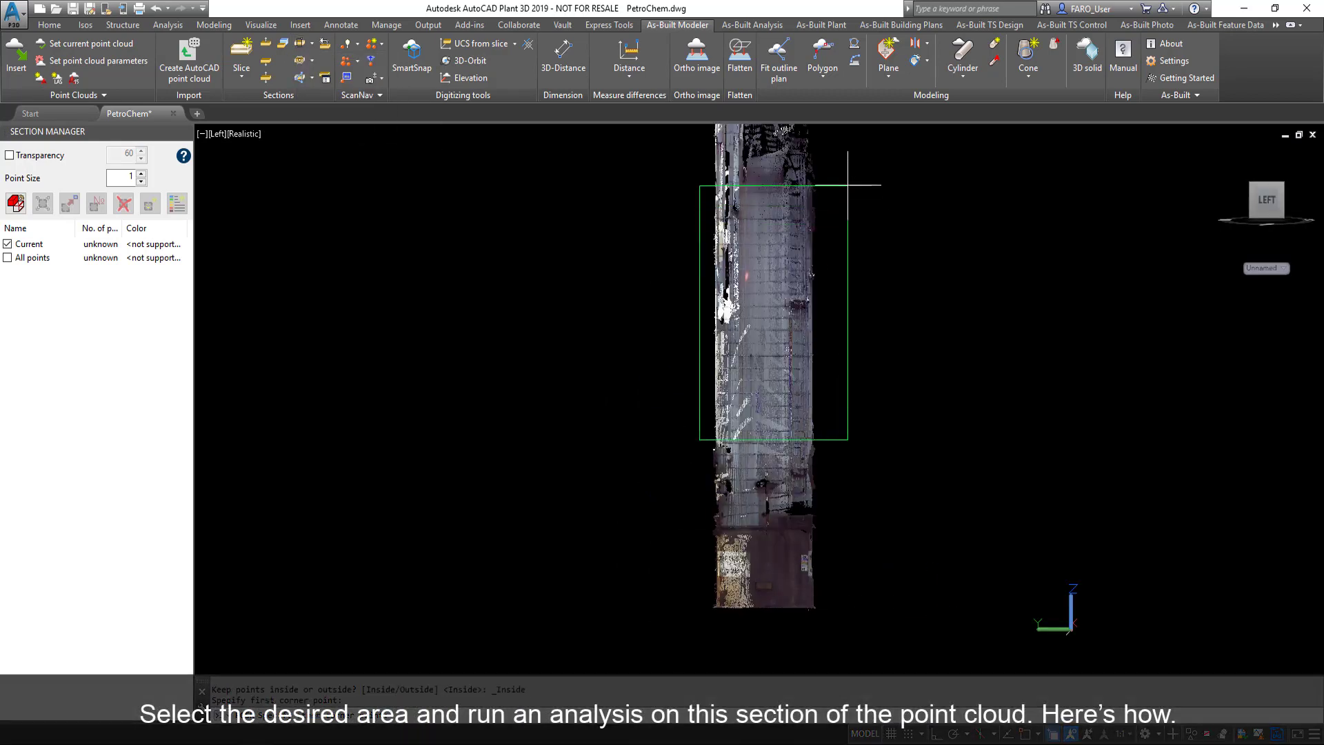
# - Fit a cylinder to the isolated tank shell's visible points
pyautogui.click(754, 261)
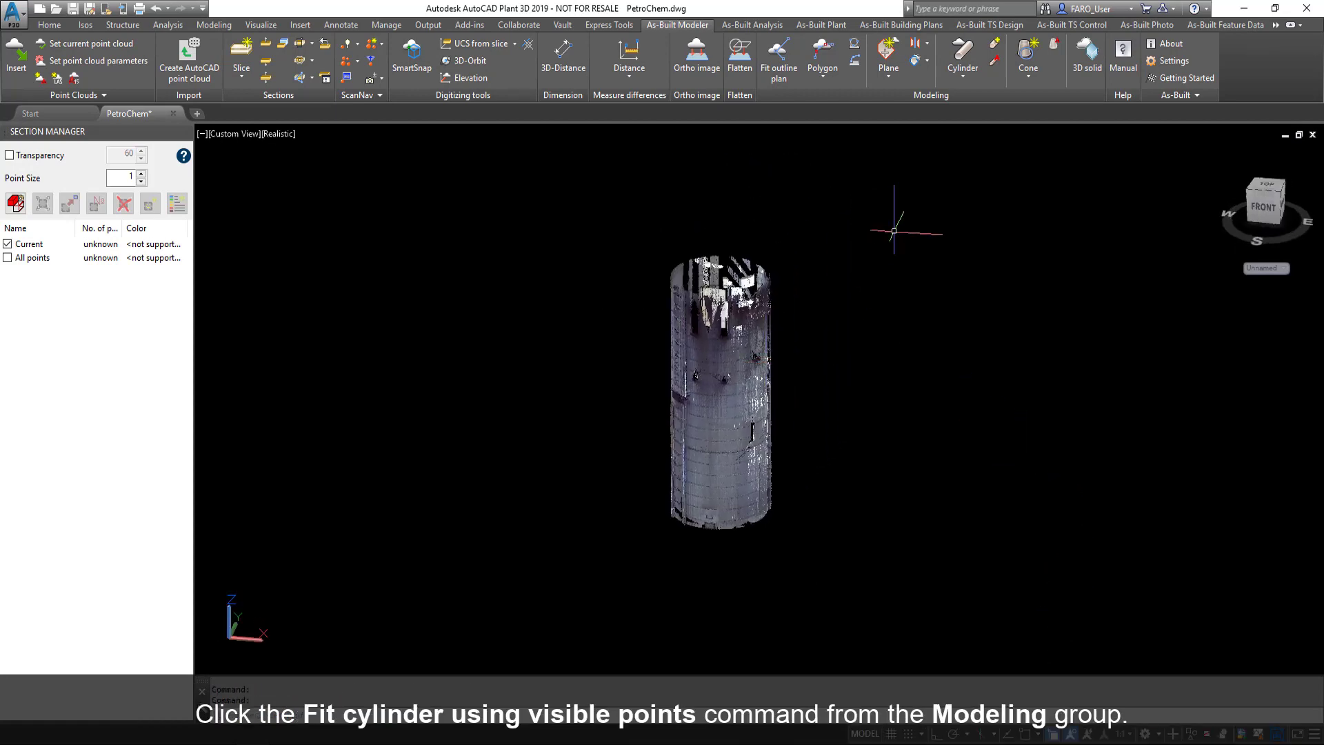
pyautogui.click(962, 55)
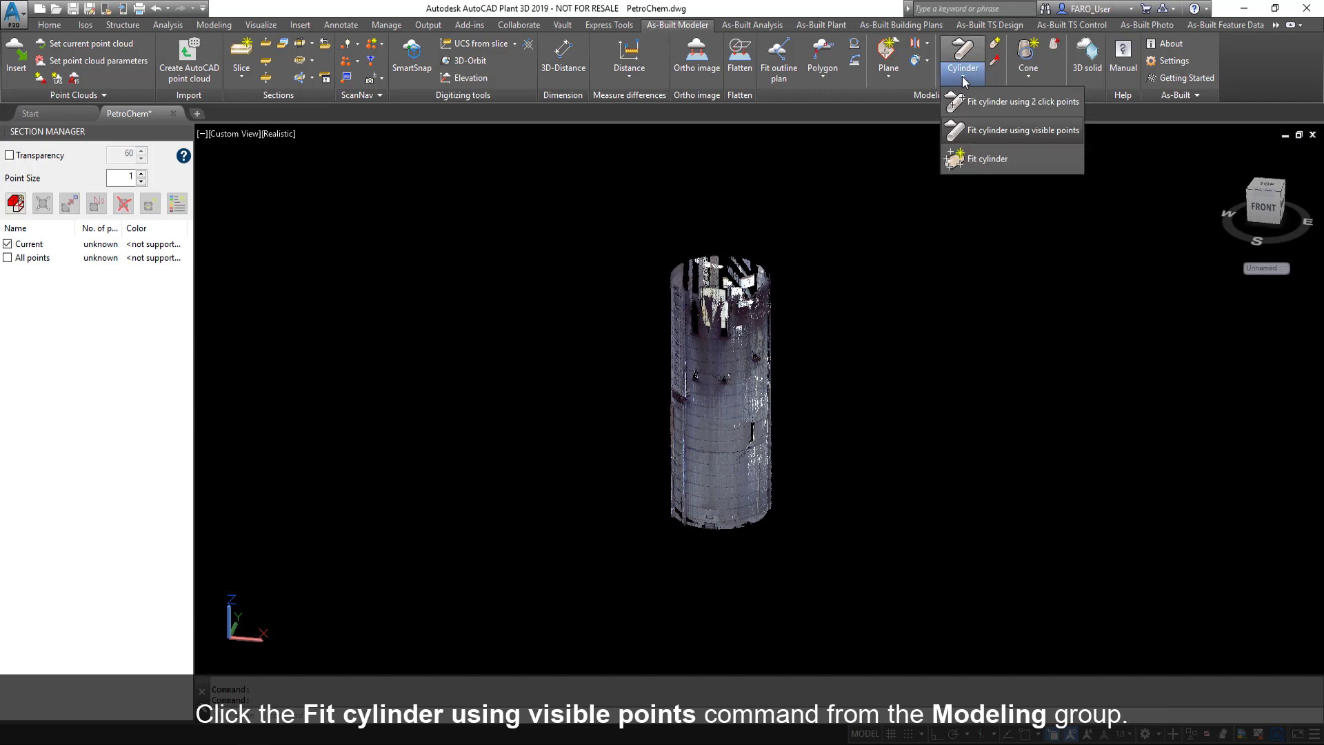
pyautogui.moveTo(955, 130)
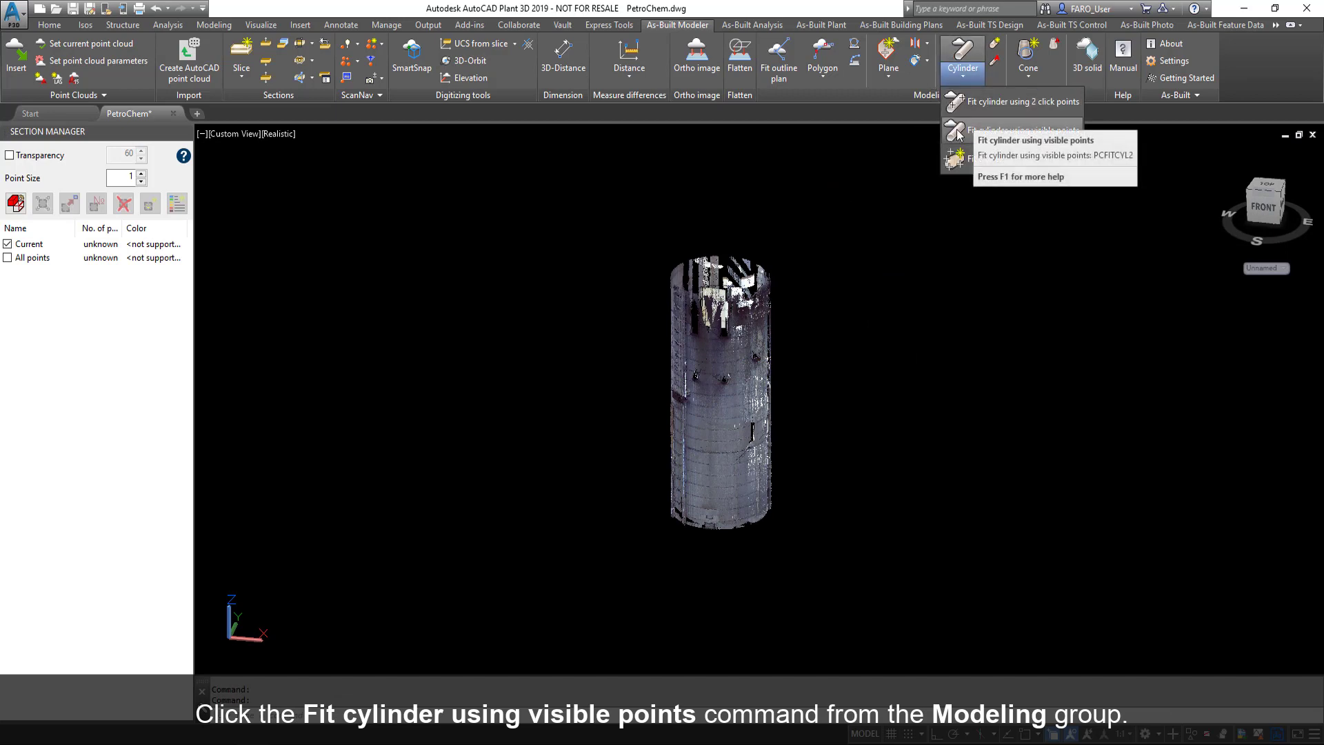
pyautogui.click(954, 131)
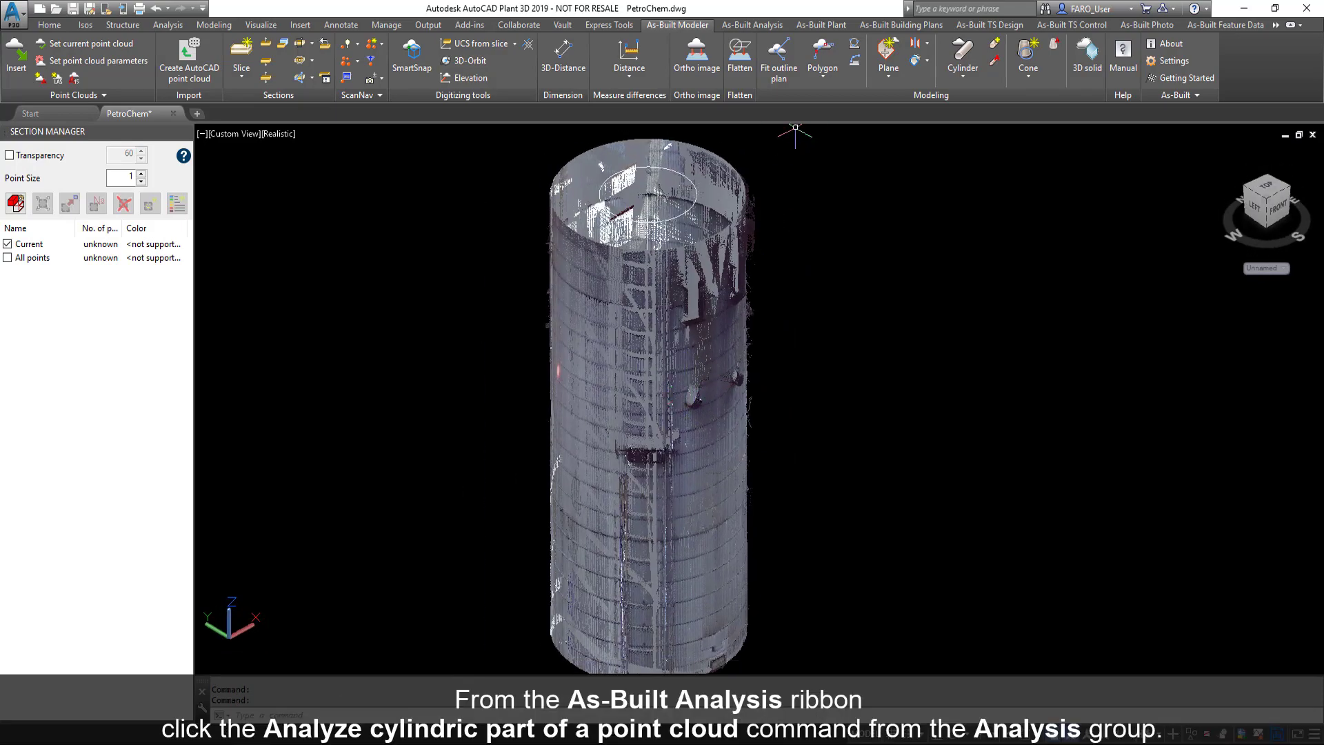
# - Start the As-Built cylinder analysis and select KUBITCYLINDER as the reference cylinder
pyautogui.click(751, 25)
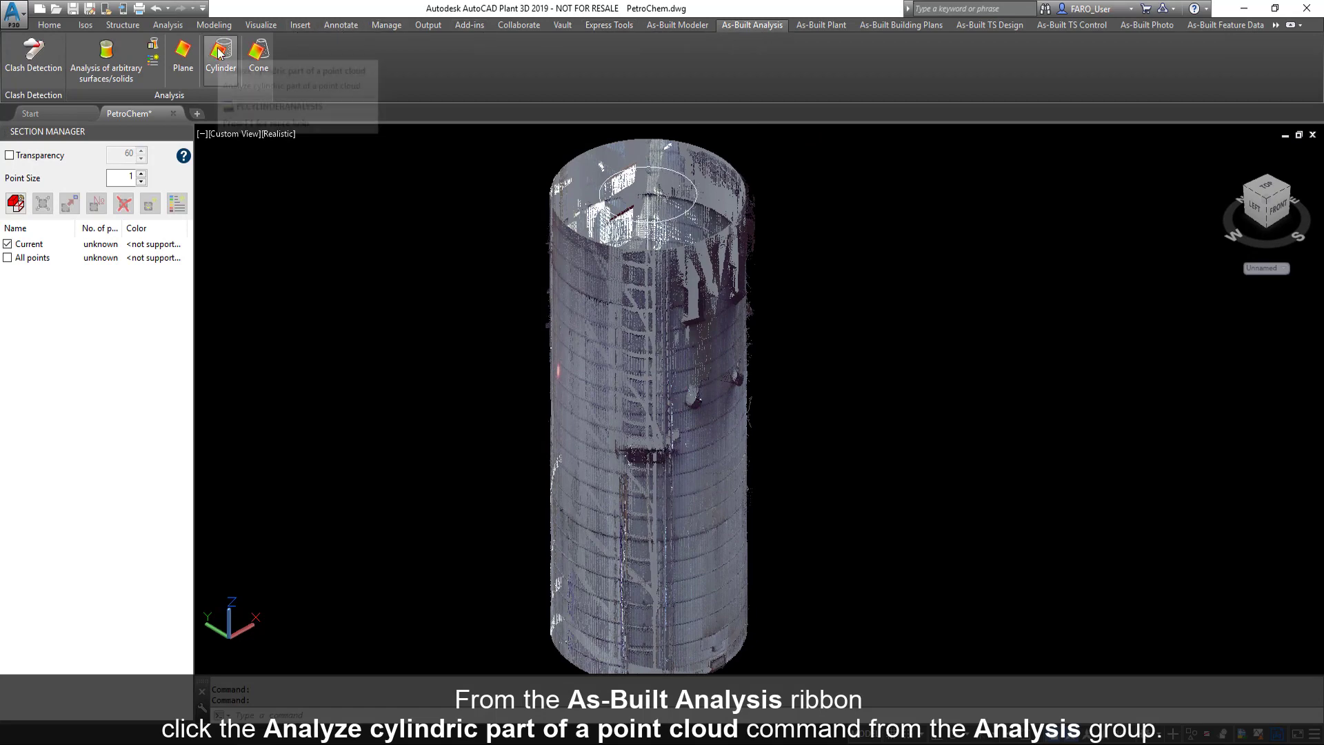
pyautogui.click(220, 51)
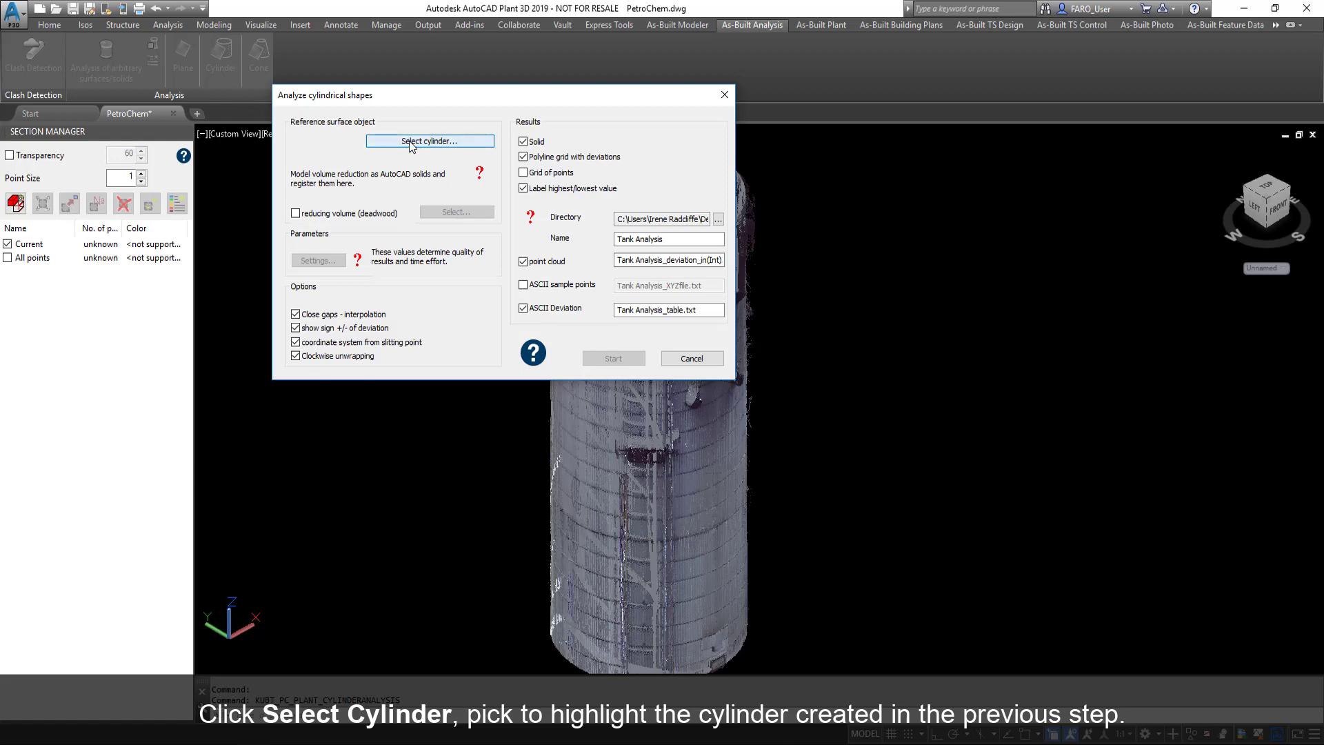
pyautogui.click(430, 140)
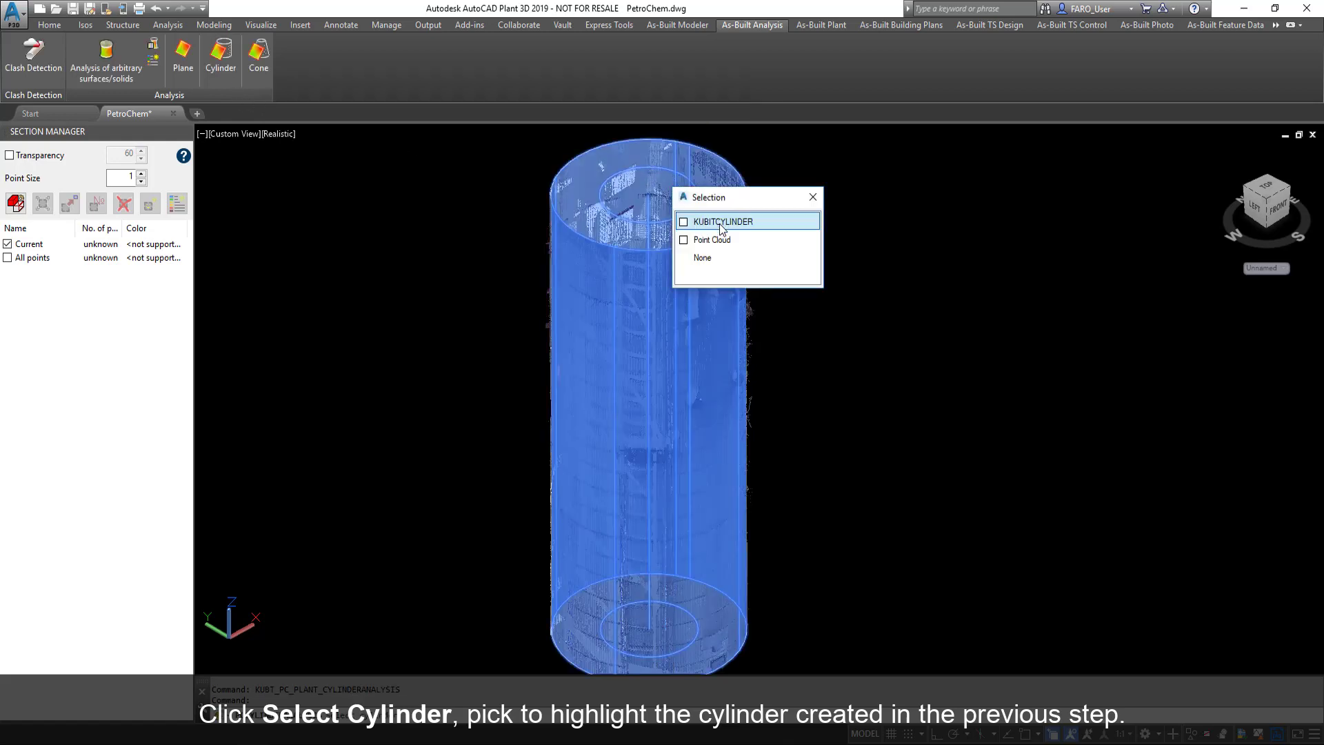
pyautogui.click(724, 221)
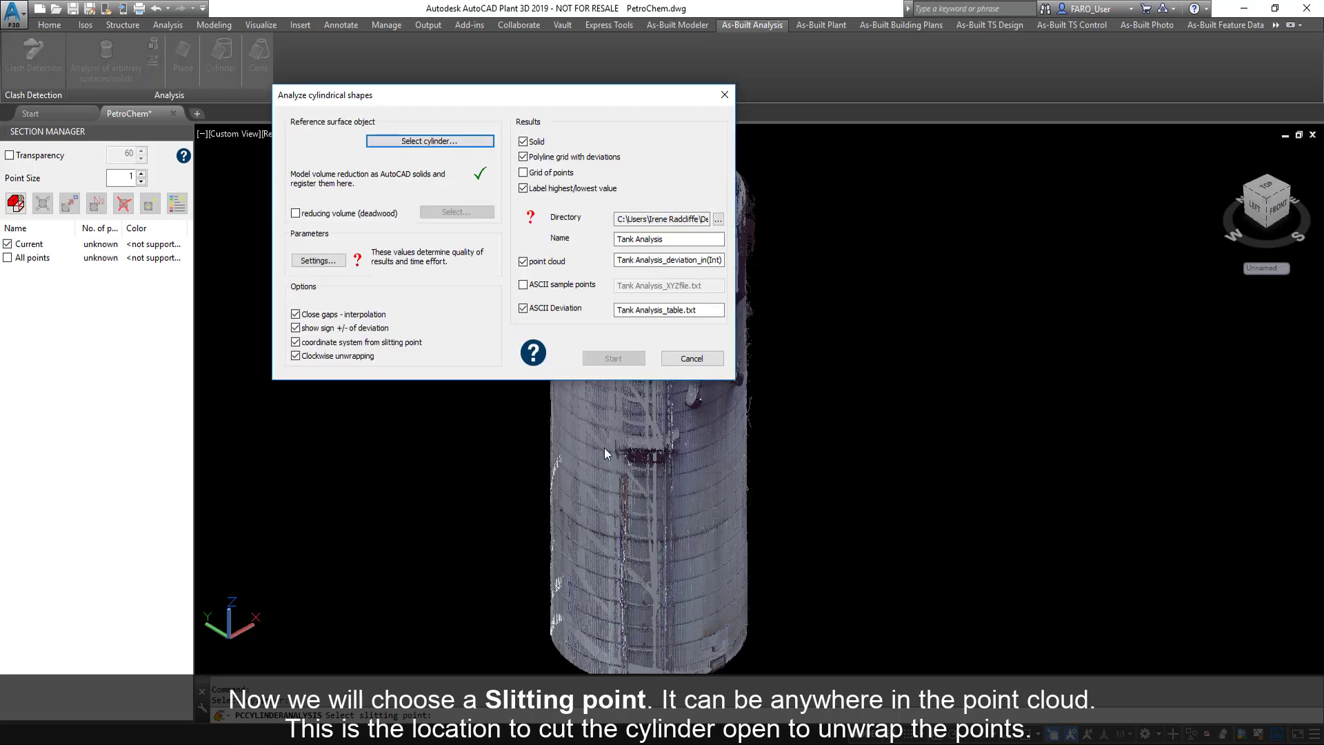
# - Set the analysis exaggerated scale factor to 1, keeping 2 in distance and 12 in grid
pyautogui.click(318, 260)
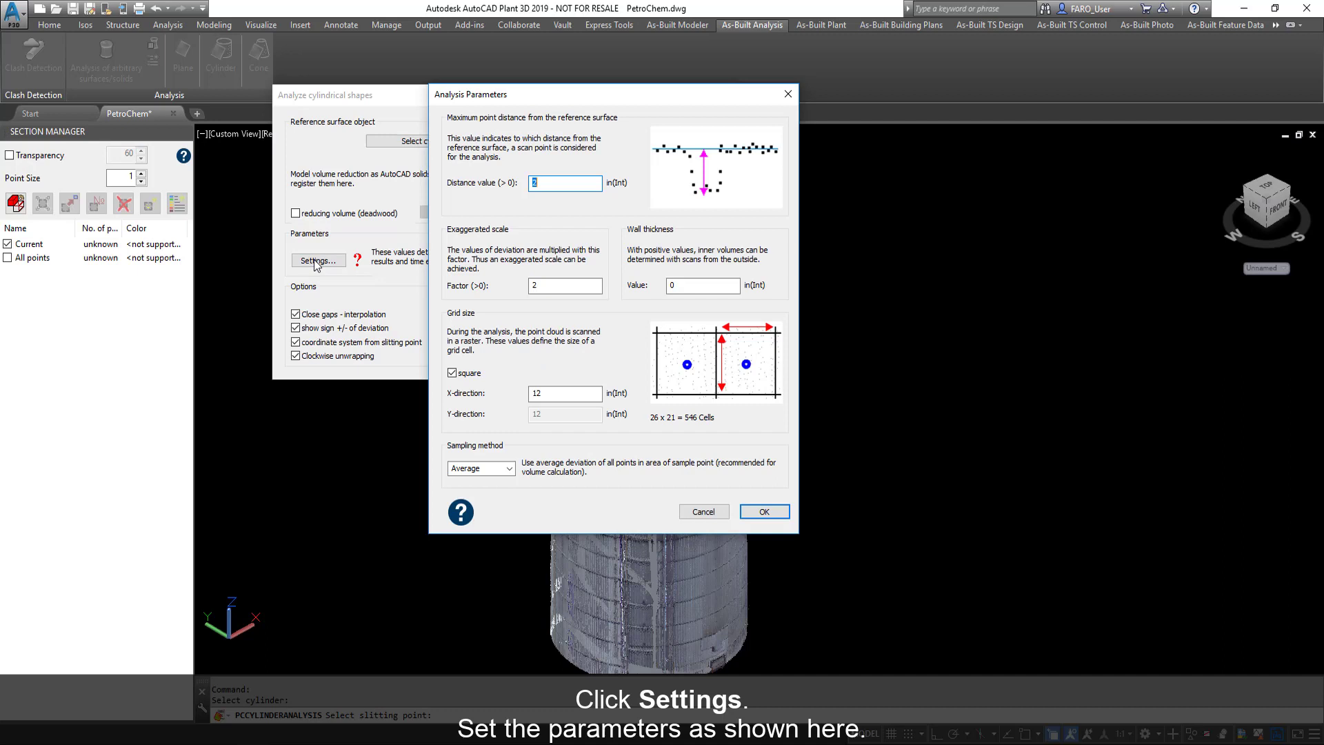
pyautogui.moveTo(338, 267)
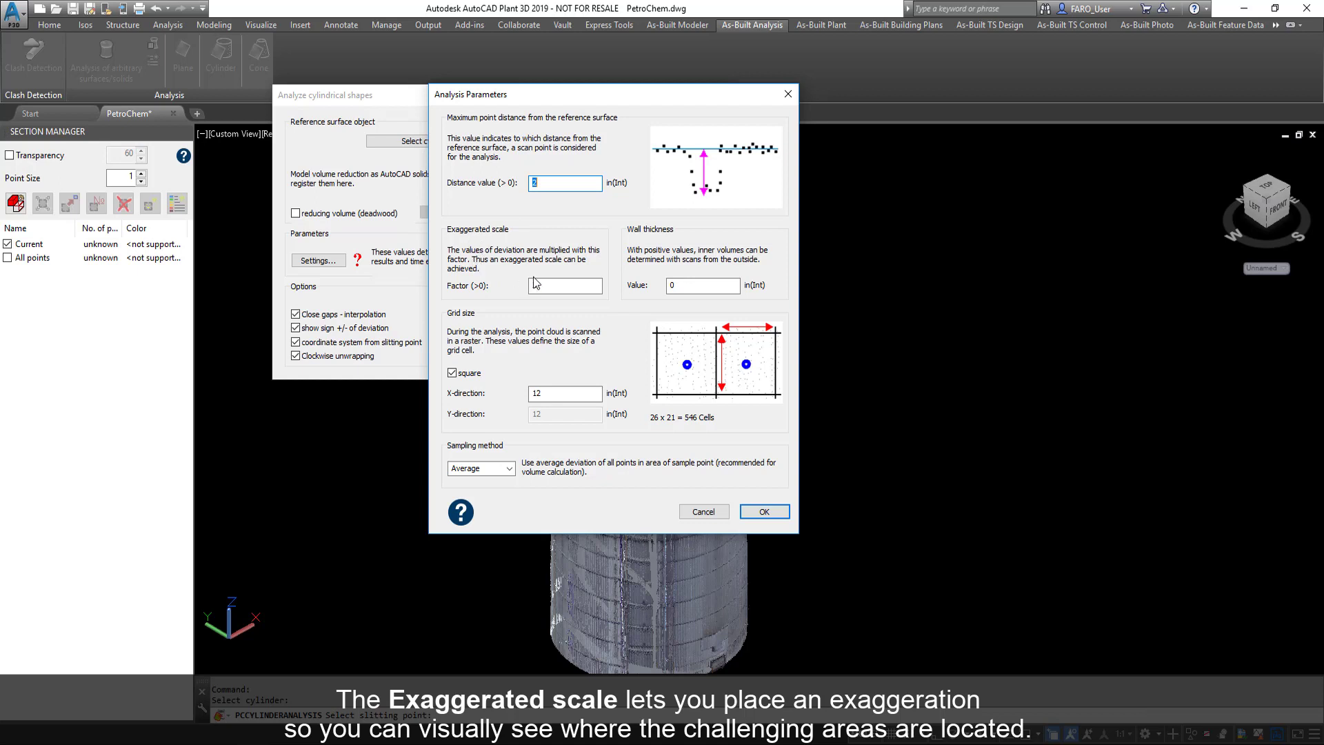
pyautogui.click(565, 285)
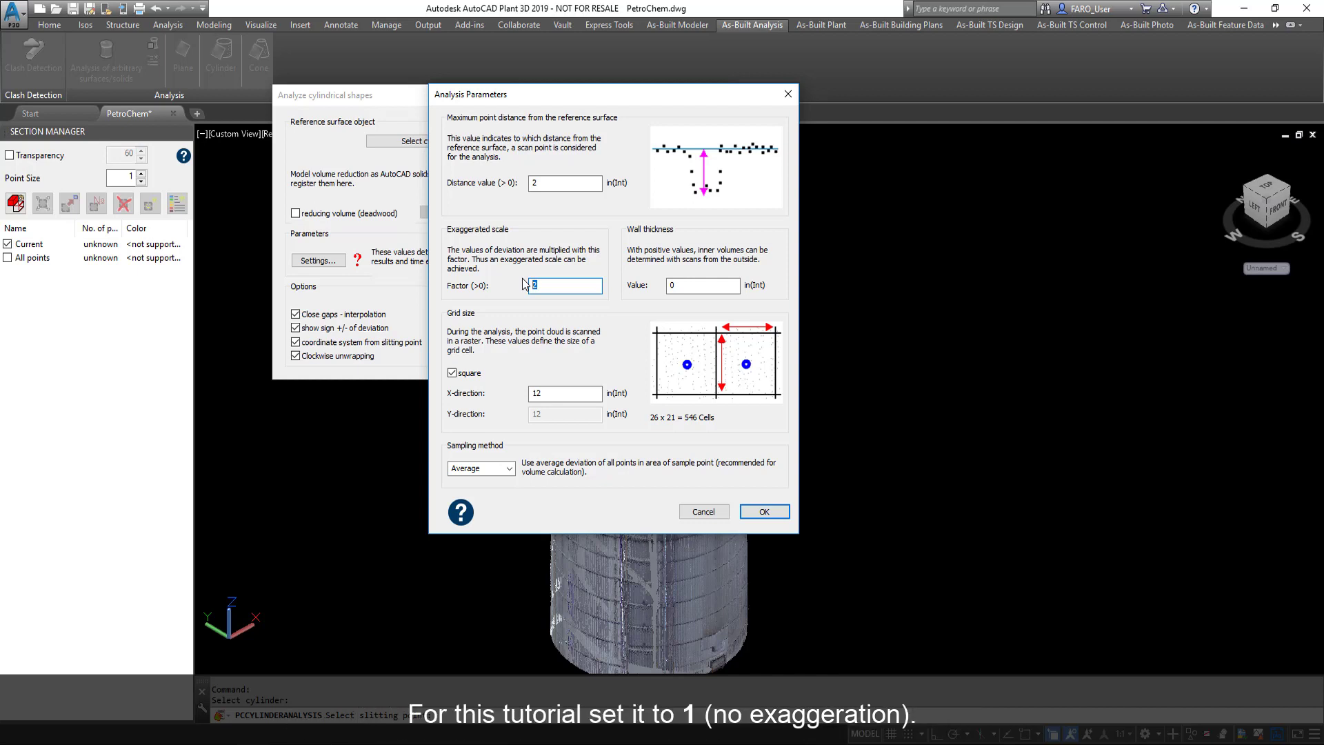
pyautogui.write('1')
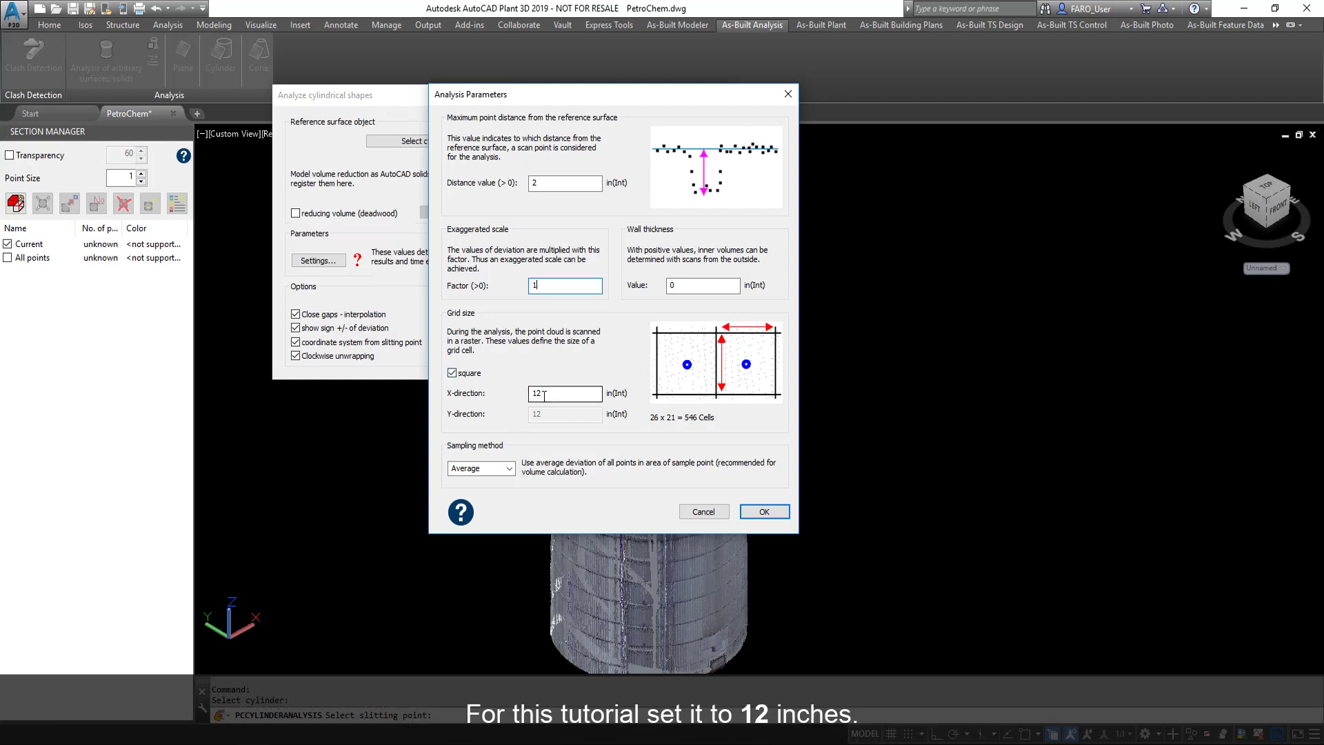
pyautogui.click(764, 511)
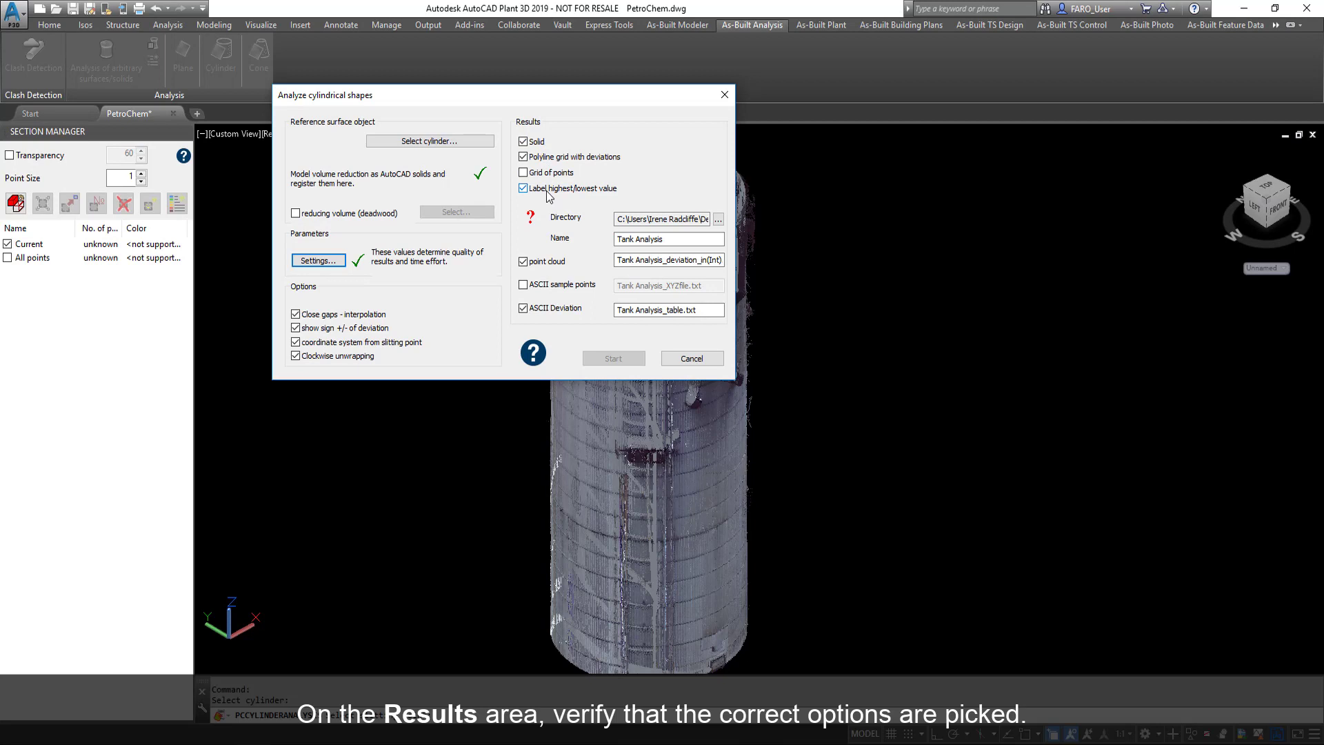
# - Confirm the Tank Analysis result outputs, name and directory, then run the analysis
pyautogui.click(689, 239)
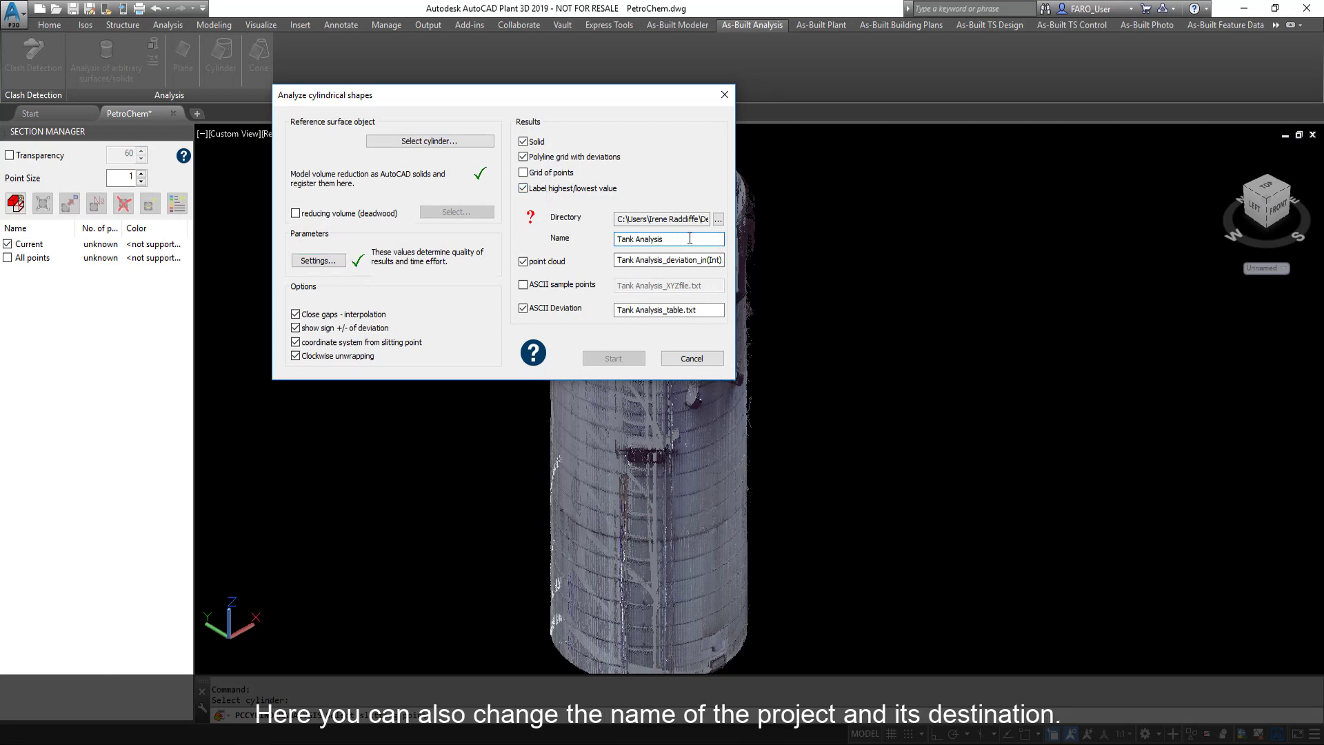
pyautogui.click(718, 218)
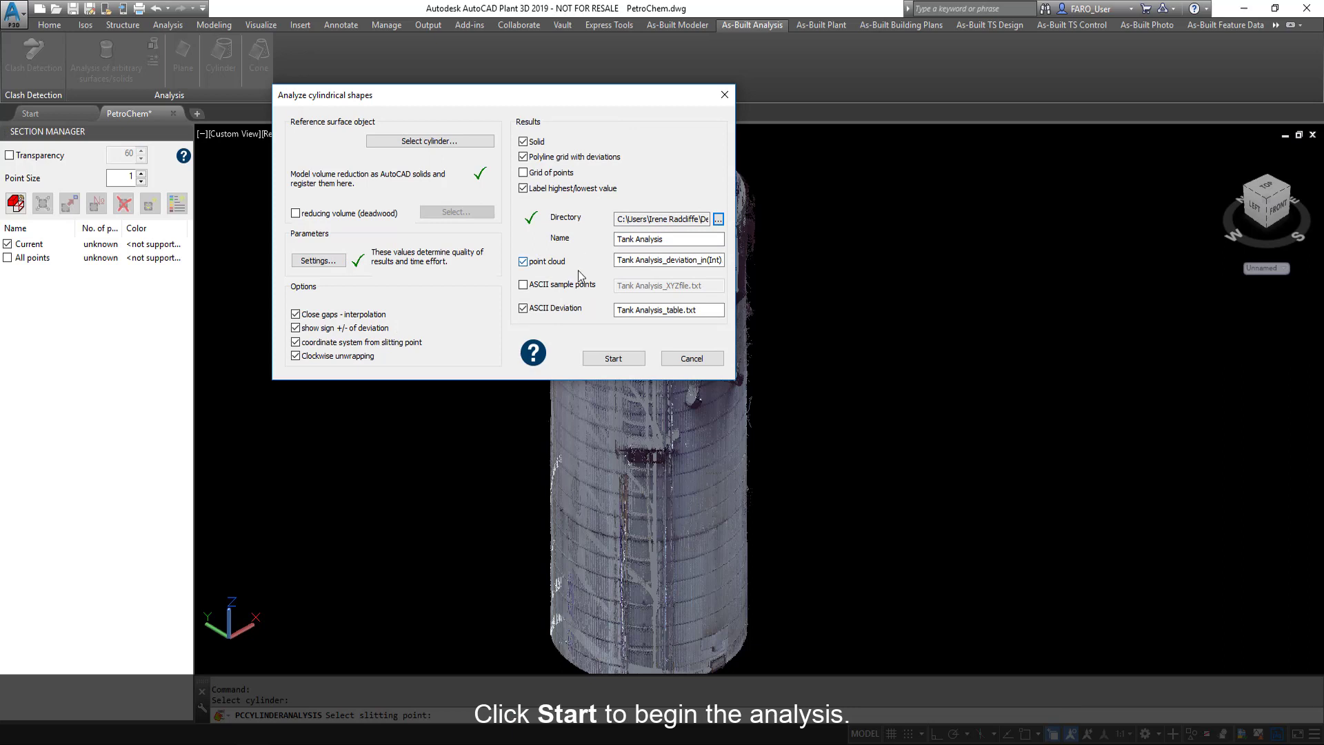
pyautogui.click(614, 358)
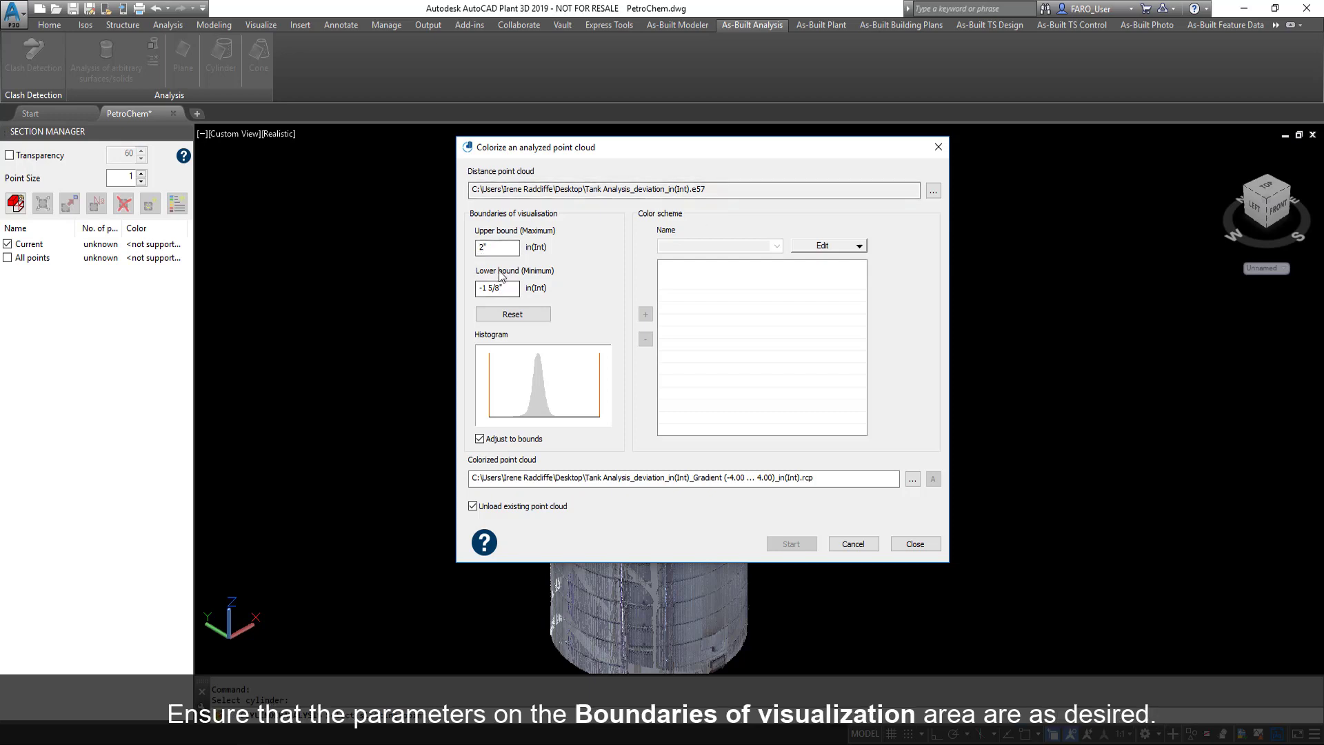
# - Colorize with lower bound -2", a new gradient scheme and an auto-generated file name
pyautogui.write('-2"')
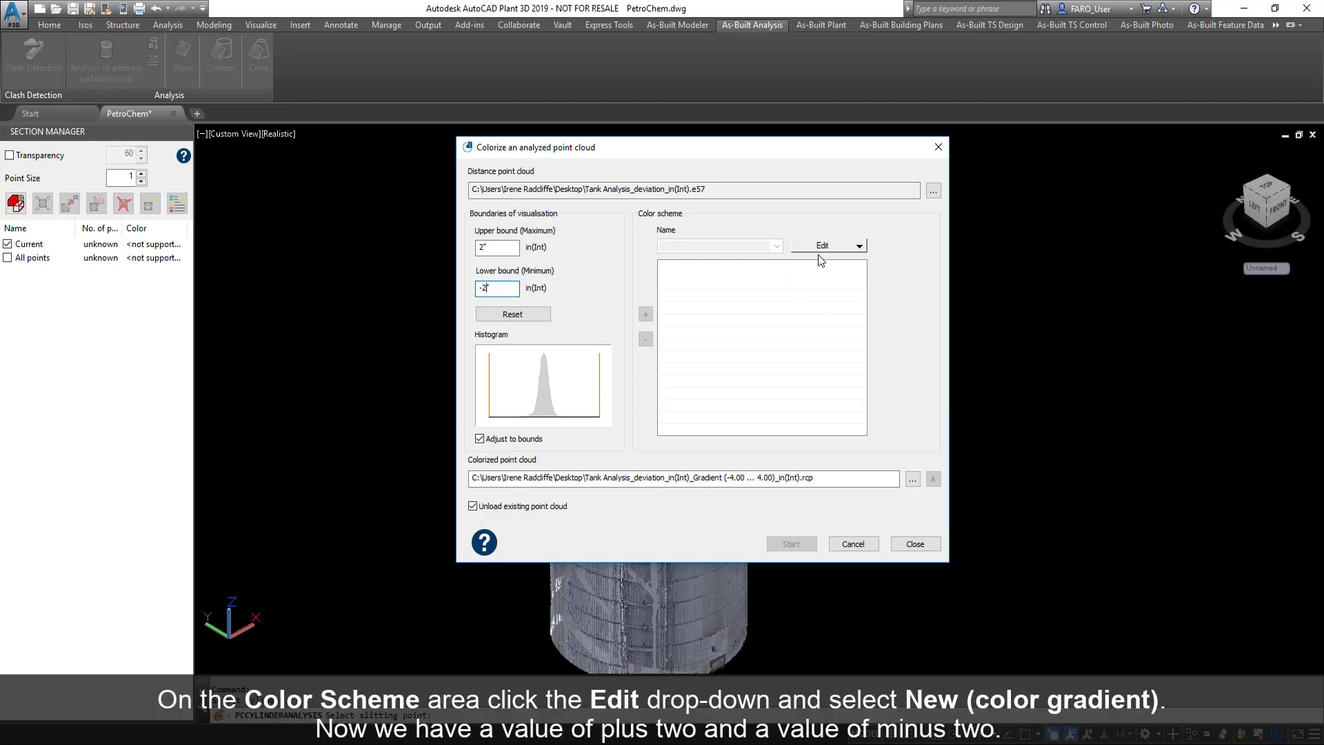
pyautogui.click(828, 246)
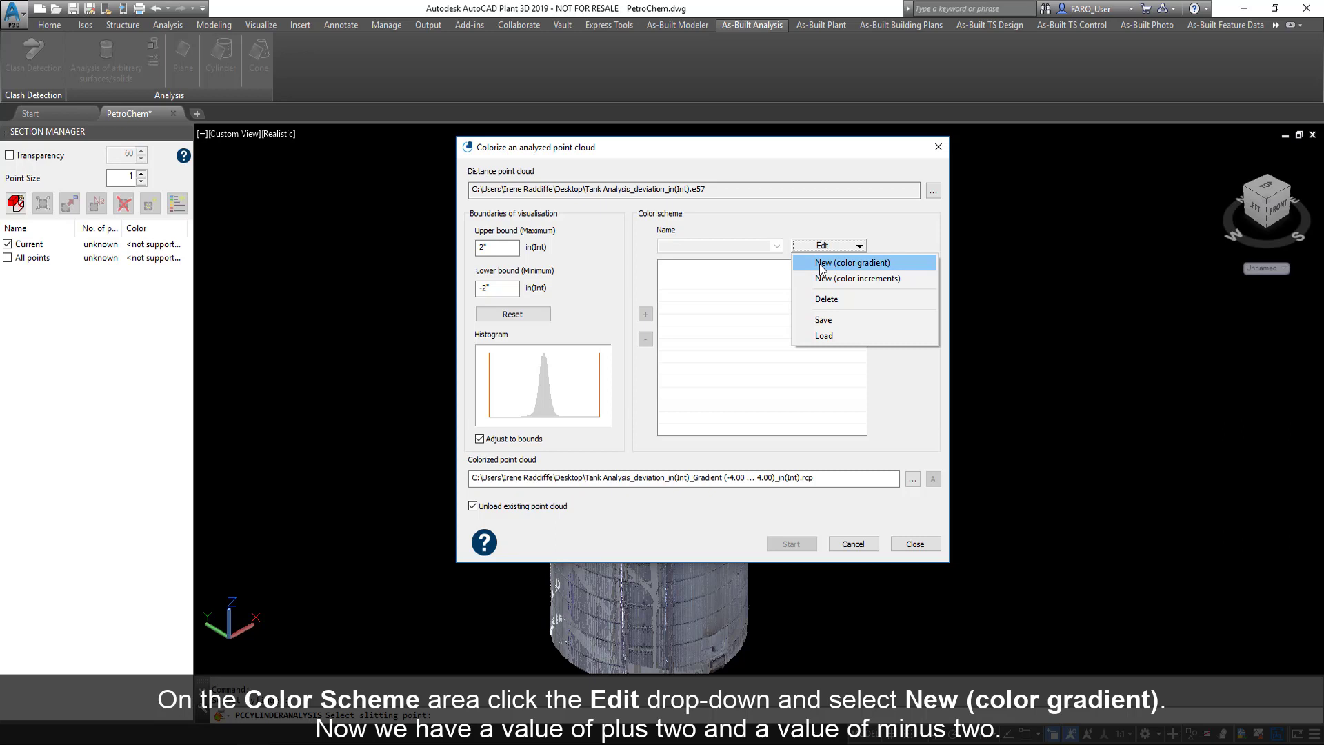
pyautogui.click(852, 262)
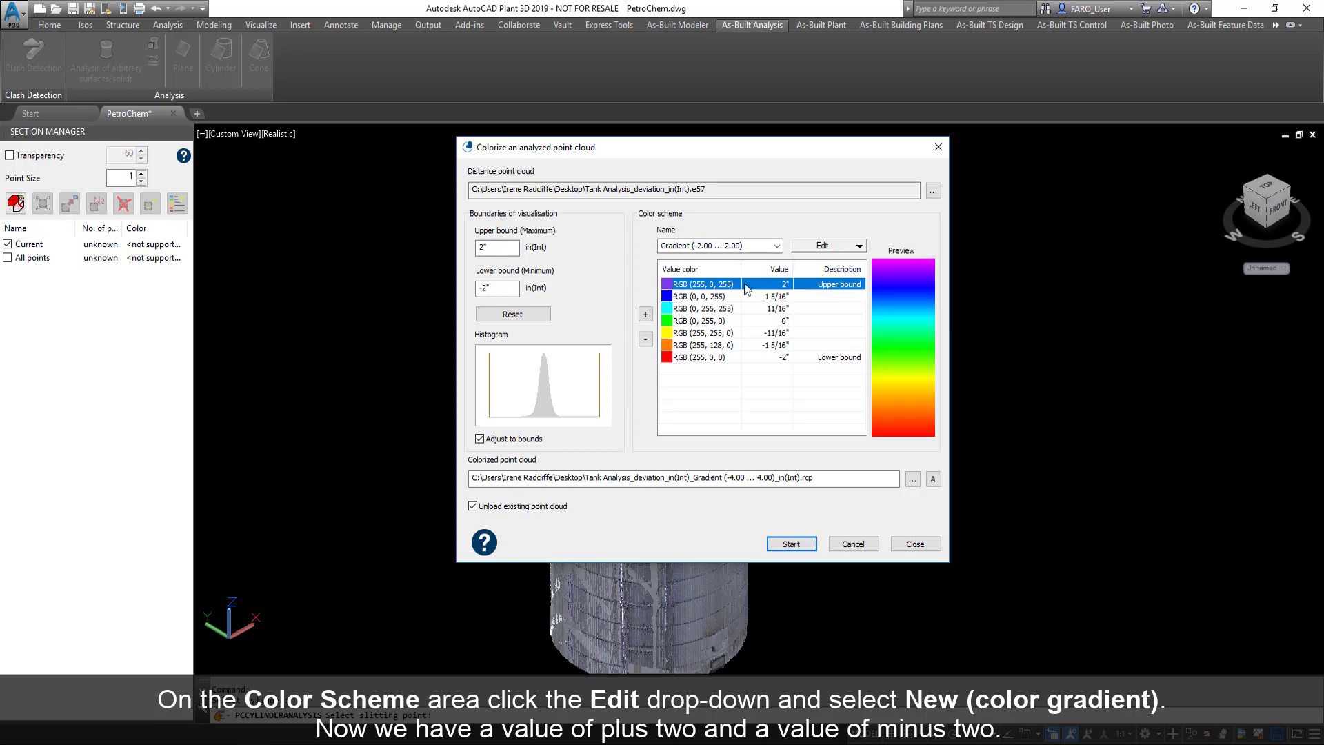
pyautogui.moveTo(755, 359)
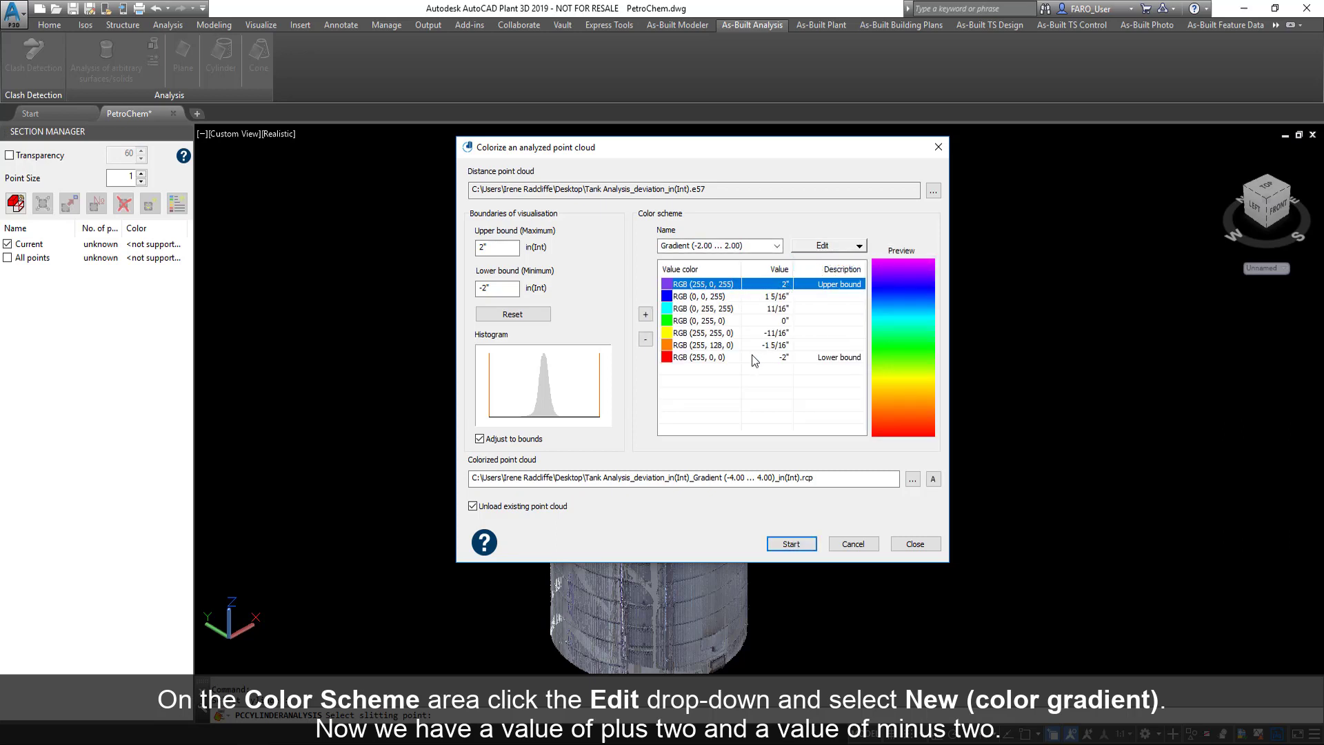
pyautogui.moveTo(786, 362)
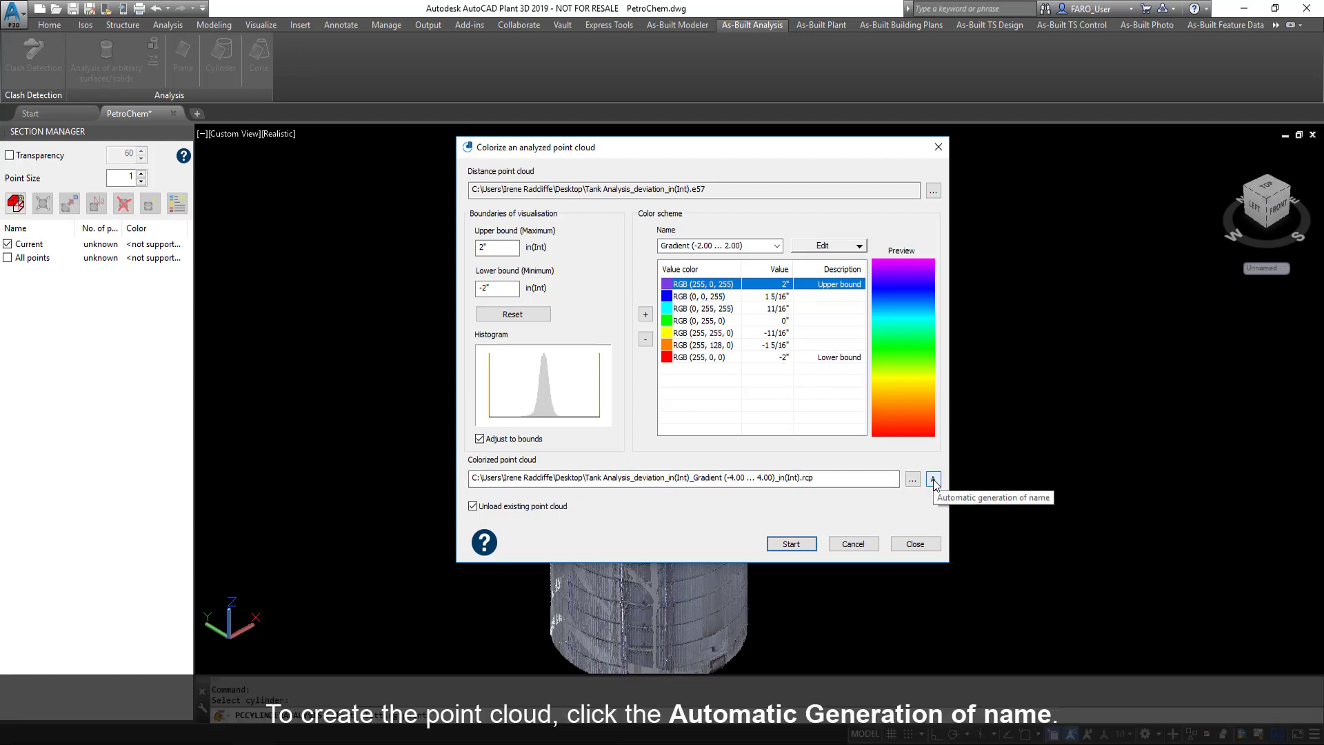
pyautogui.click(933, 479)
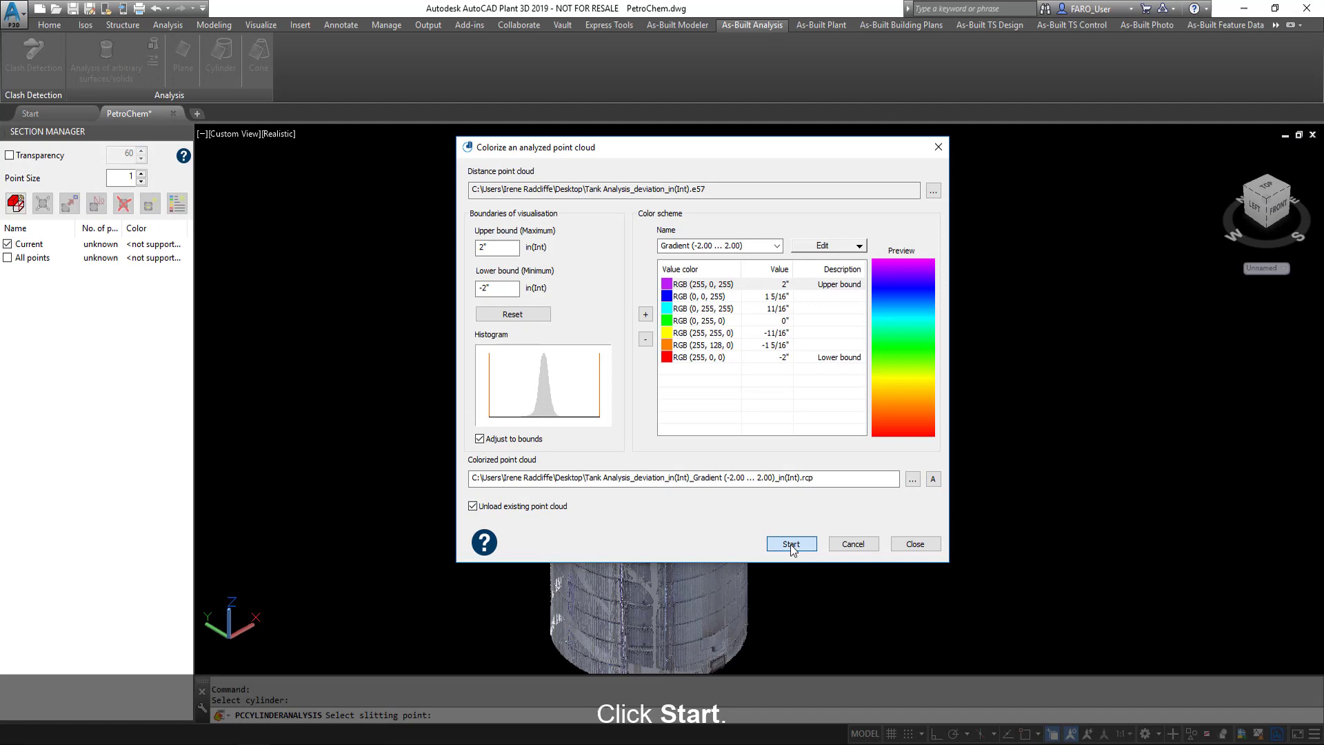
pyautogui.click(791, 543)
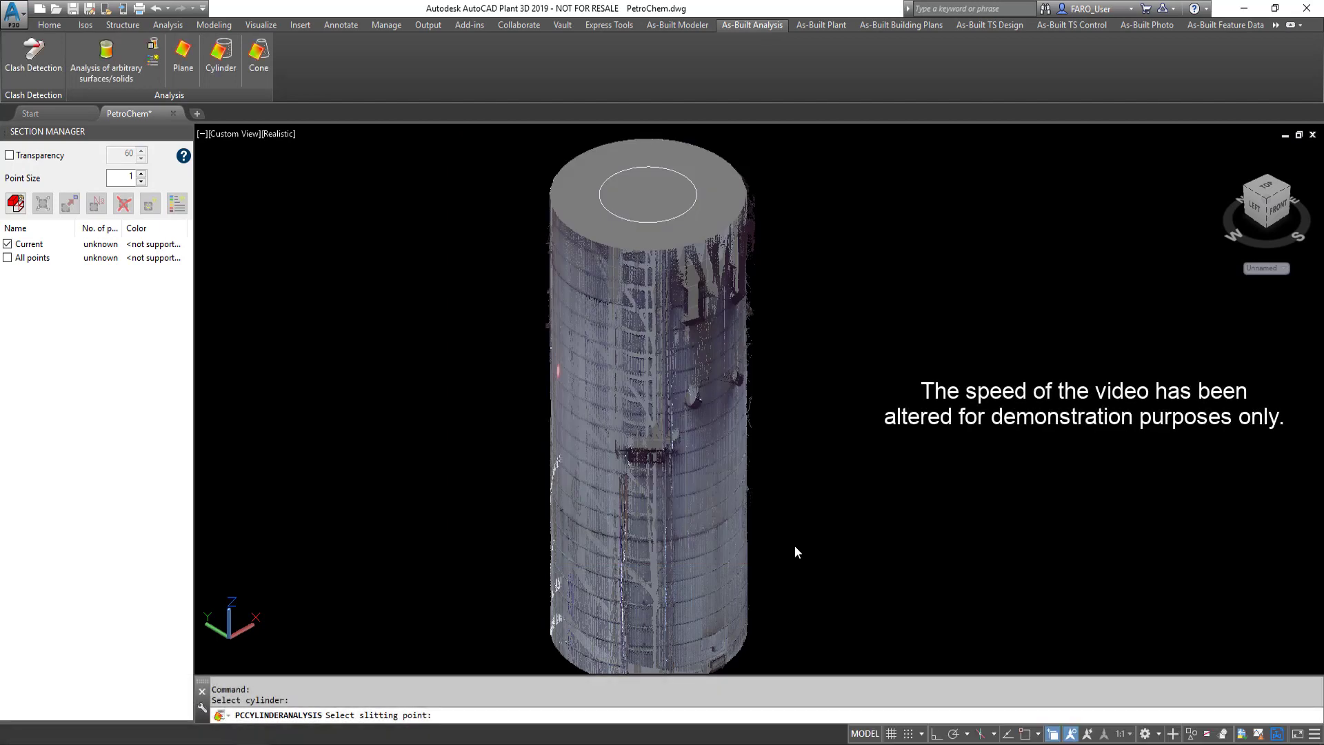
# - Pick the slitting point on the tank to produce the best-fit cylinder solid
pyautogui.click(796, 547)
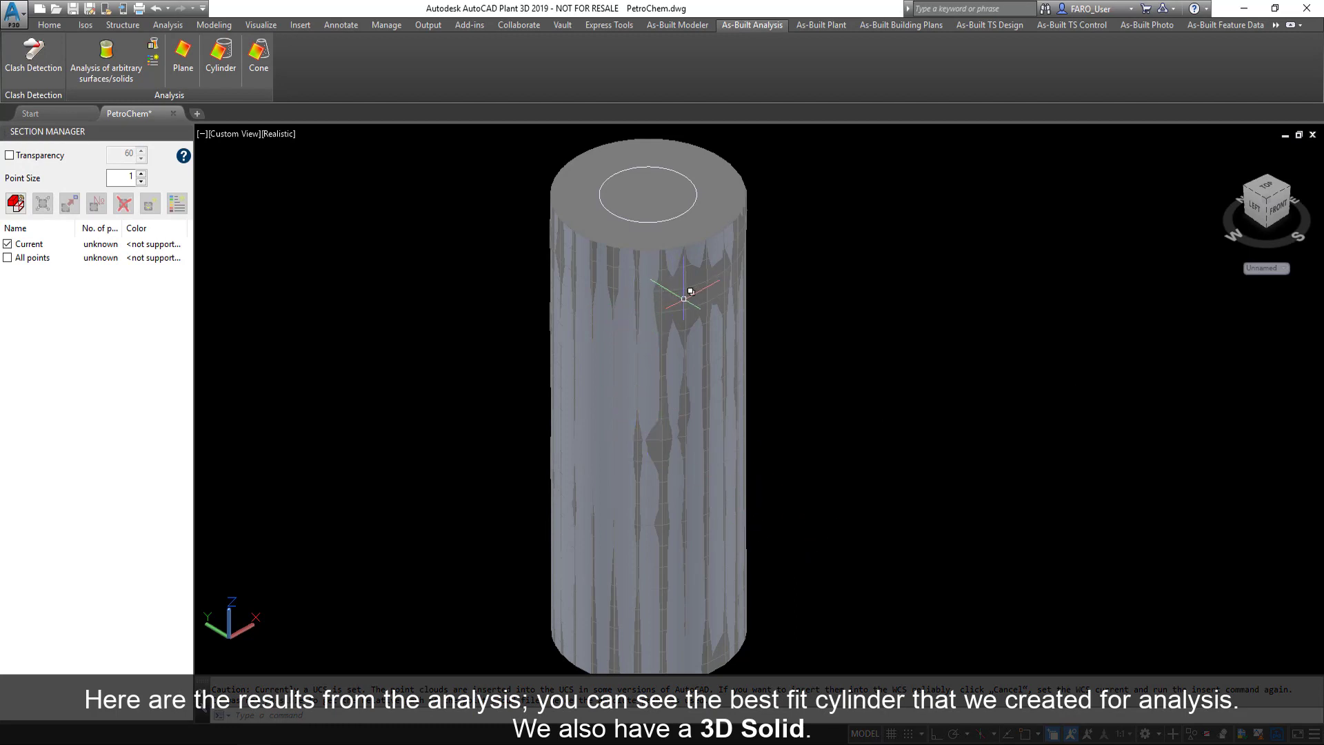
pyautogui.click(686, 292)
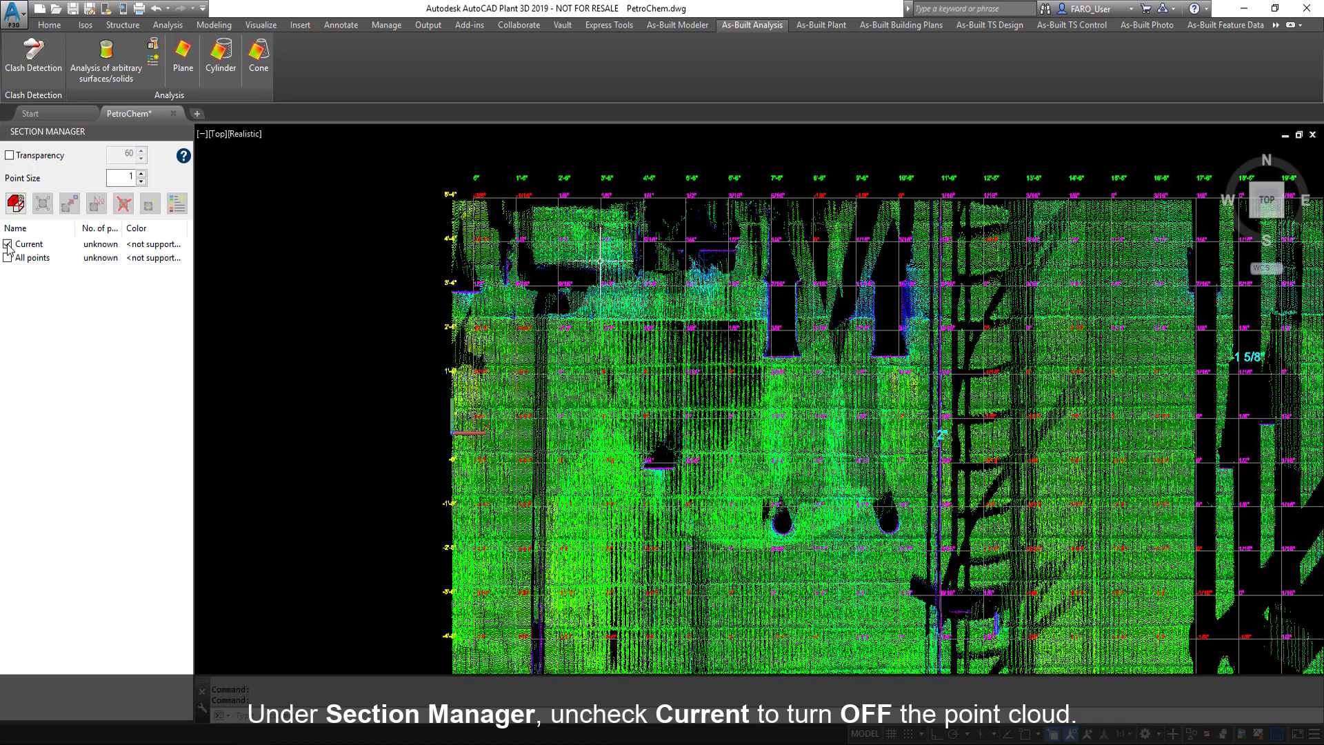
# - Turn off the Current point cloud in Section Manager to reveal the deviation grid
pyautogui.click(9, 244)
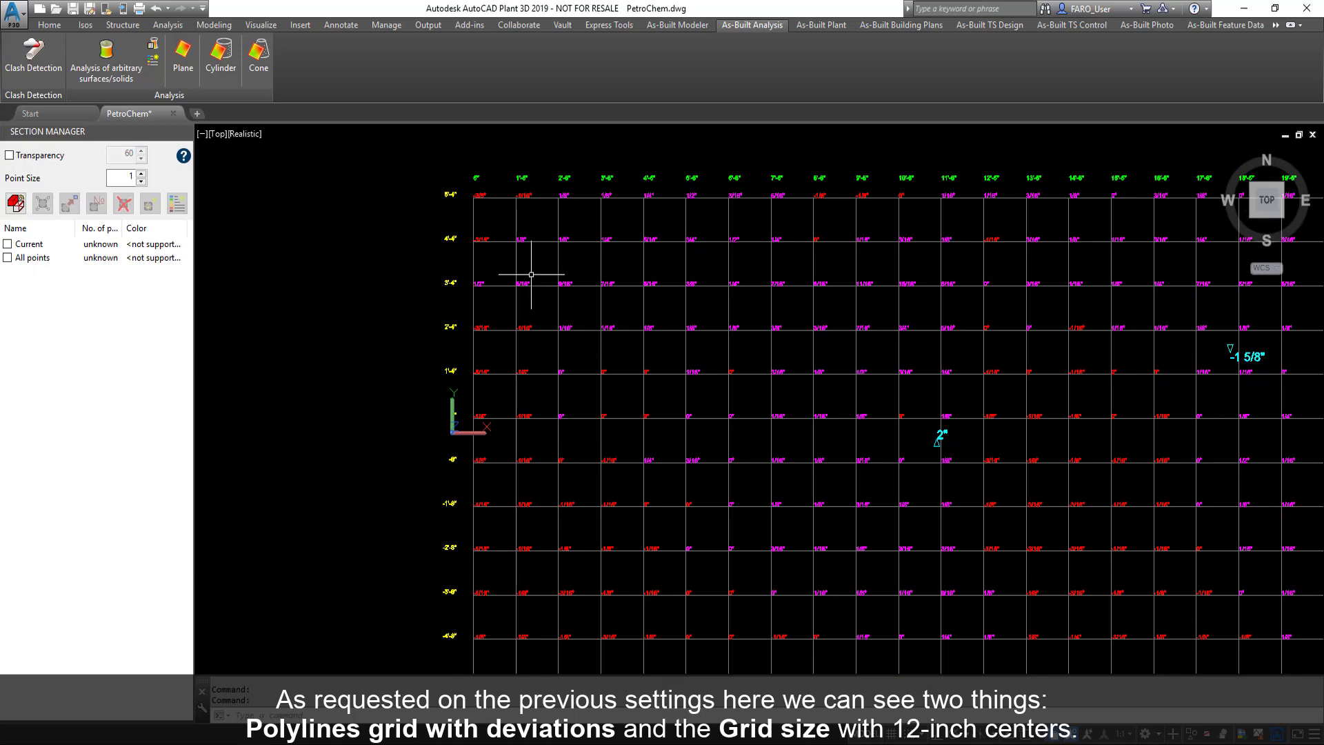
pyautogui.moveTo(518, 212)
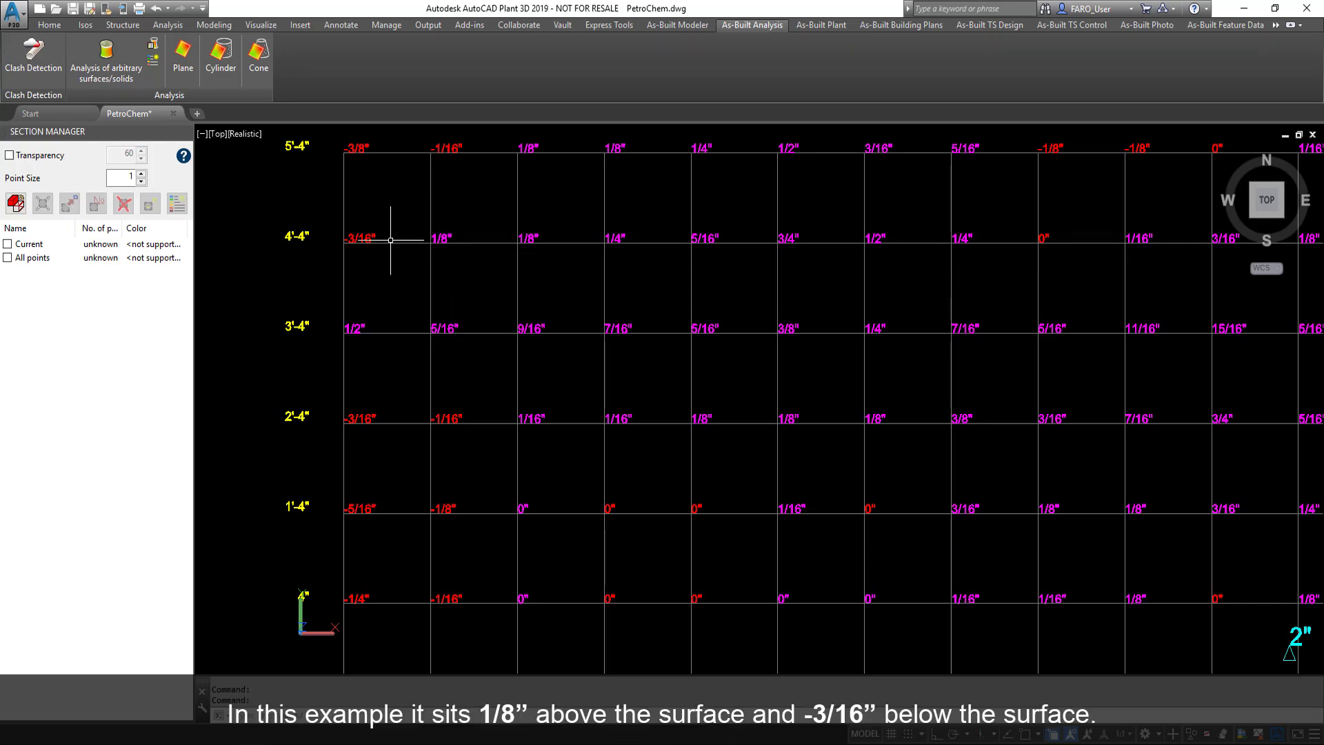
pyautogui.moveTo(349, 247)
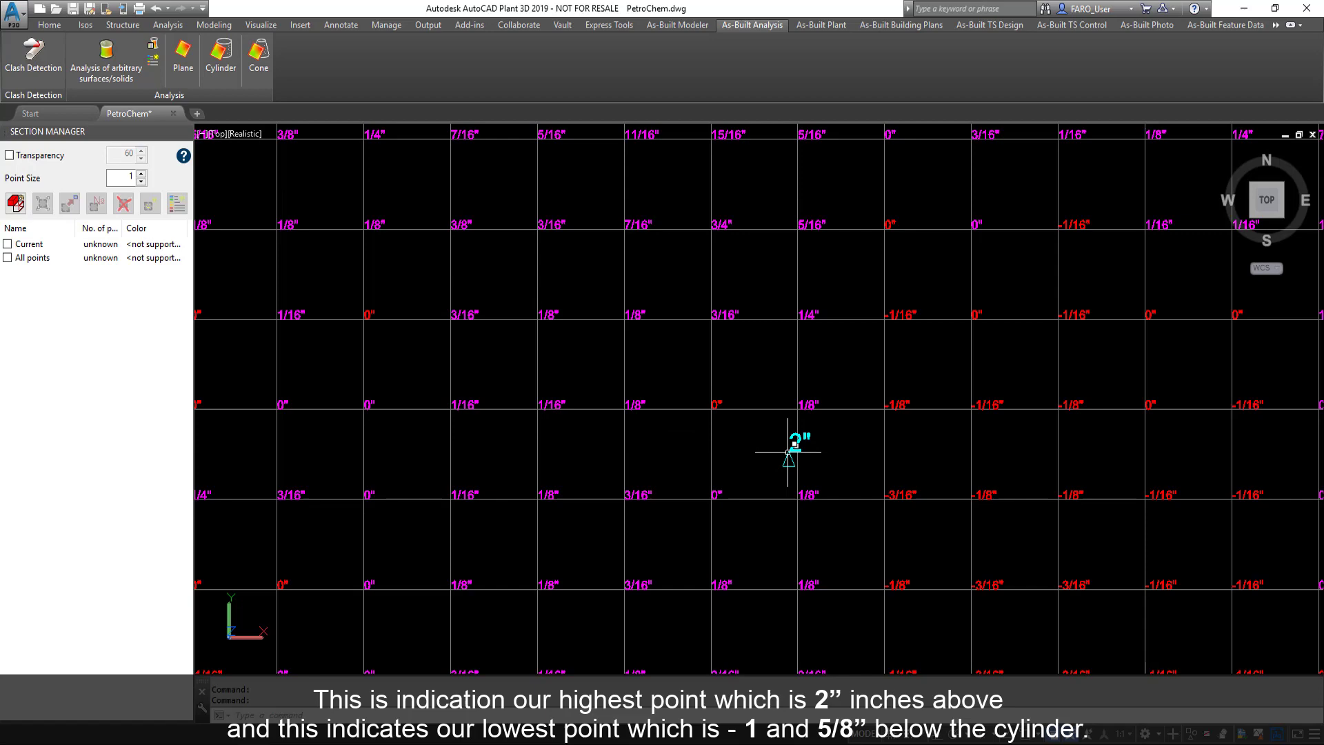
pyautogui.moveTo(939, 427)
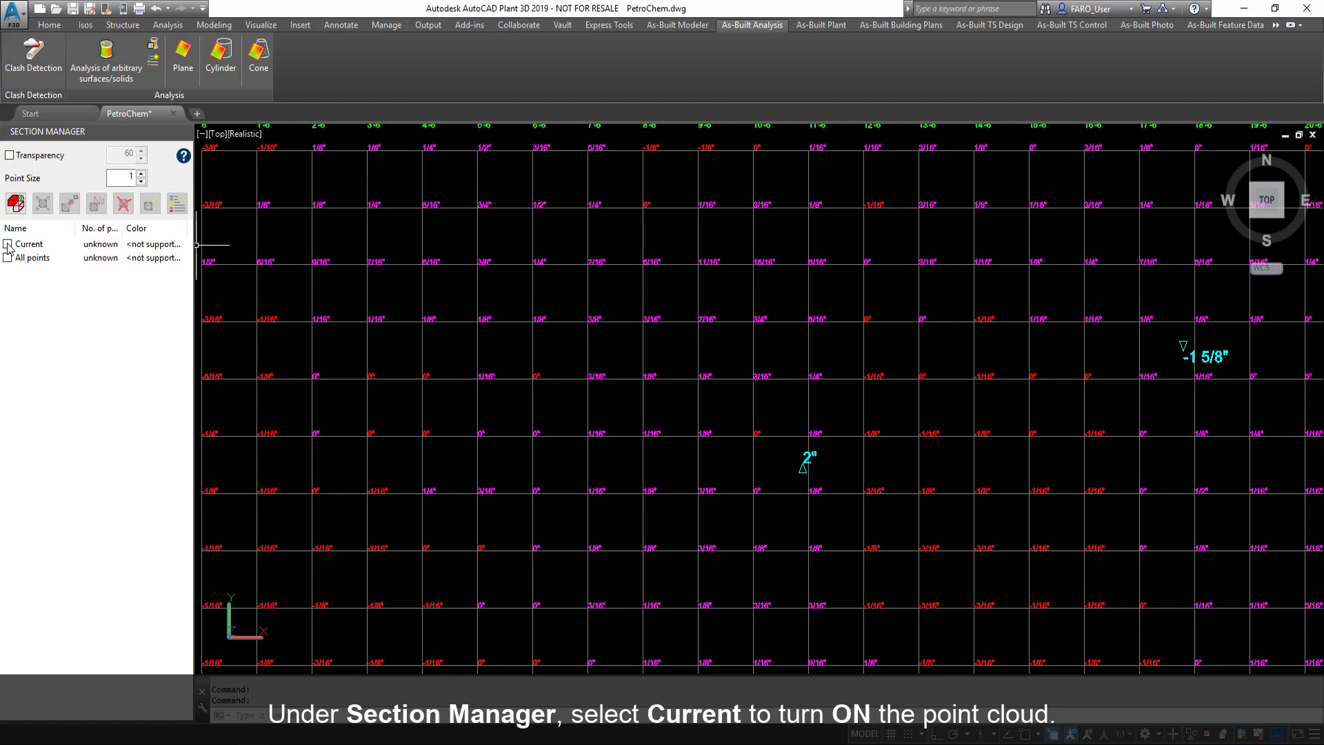
# - Turn the Current point cloud back on and select its row in Section Manager
pyautogui.click(9, 245)
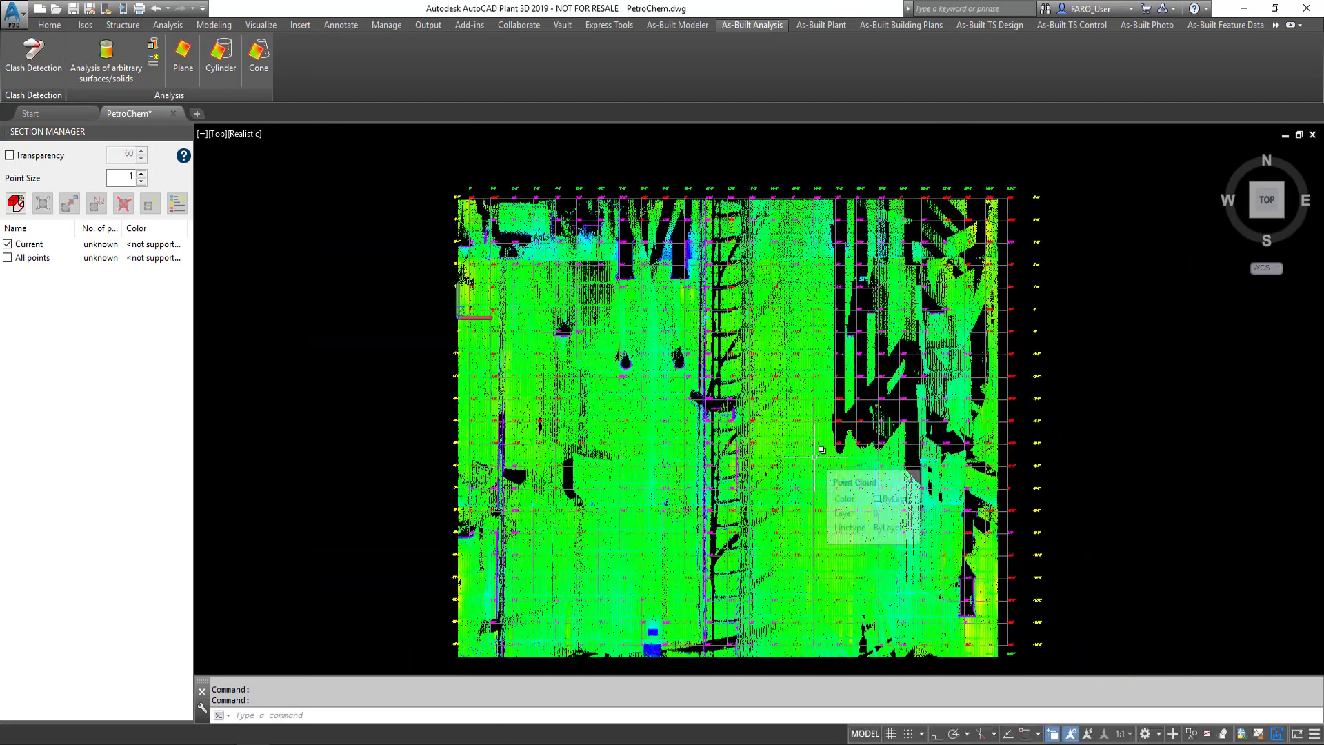
pyautogui.click(29, 244)
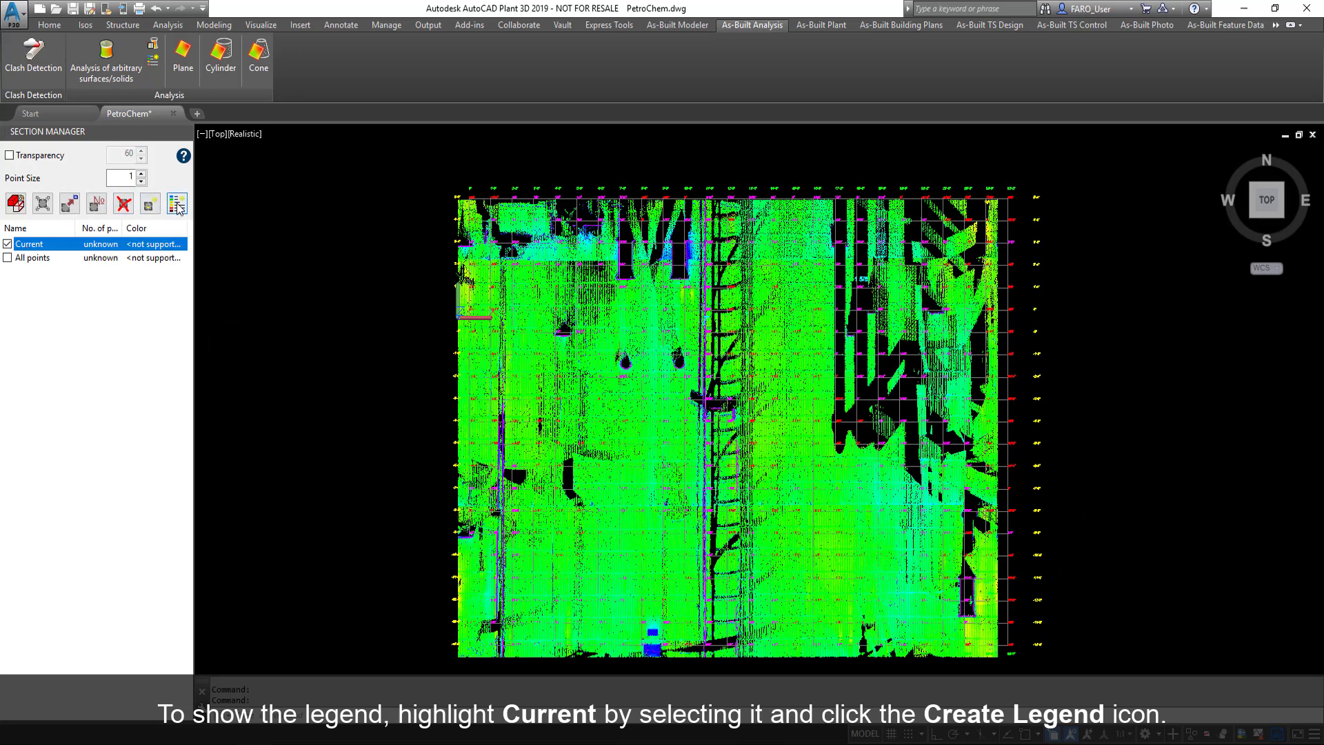
# - Start a legend for the colorized cloud and select its text height value for editing
pyautogui.click(176, 204)
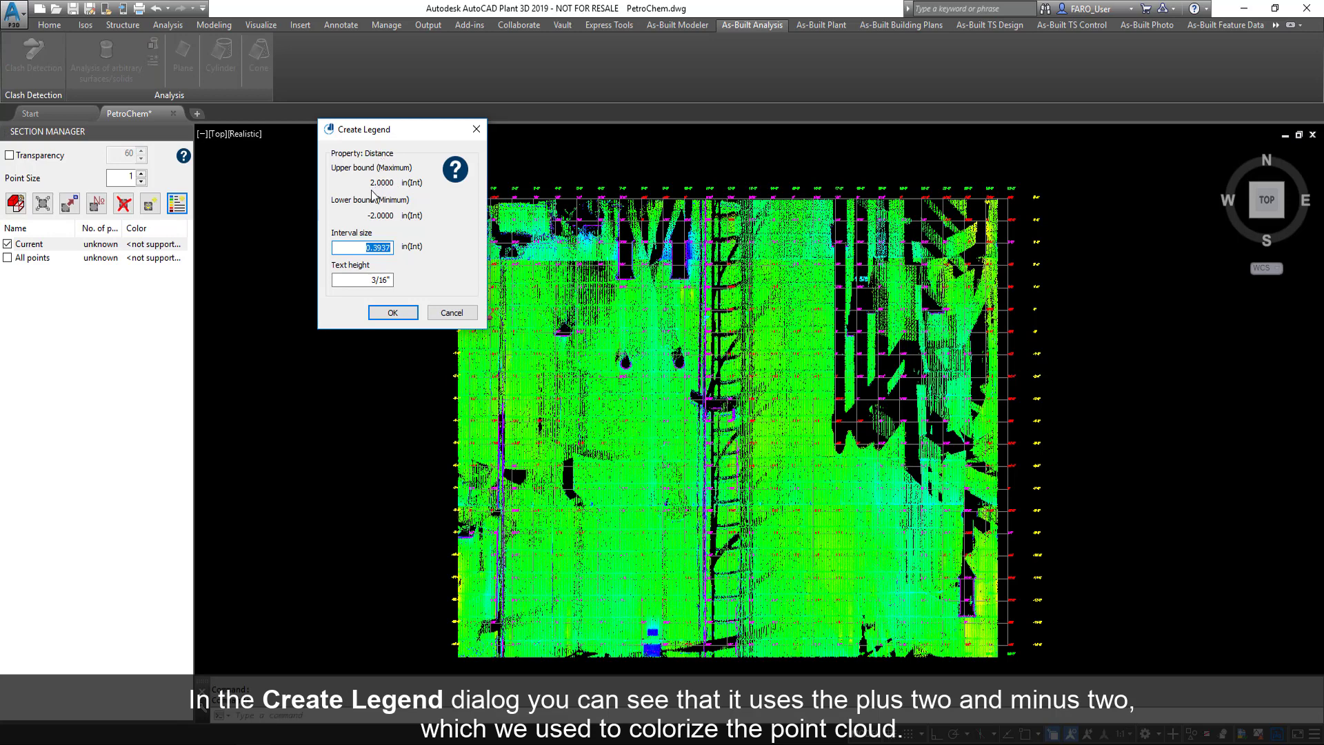
pyautogui.moveTo(388, 219)
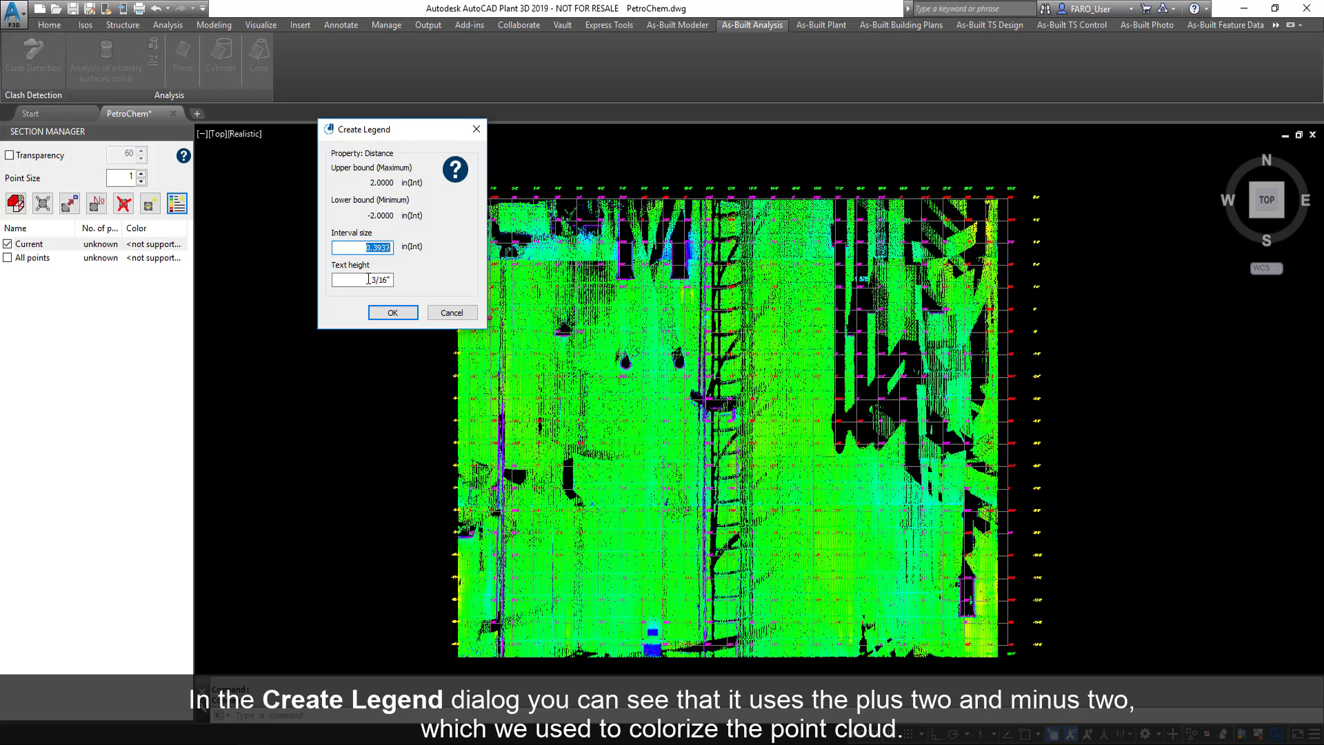
pyautogui.click(362, 279)
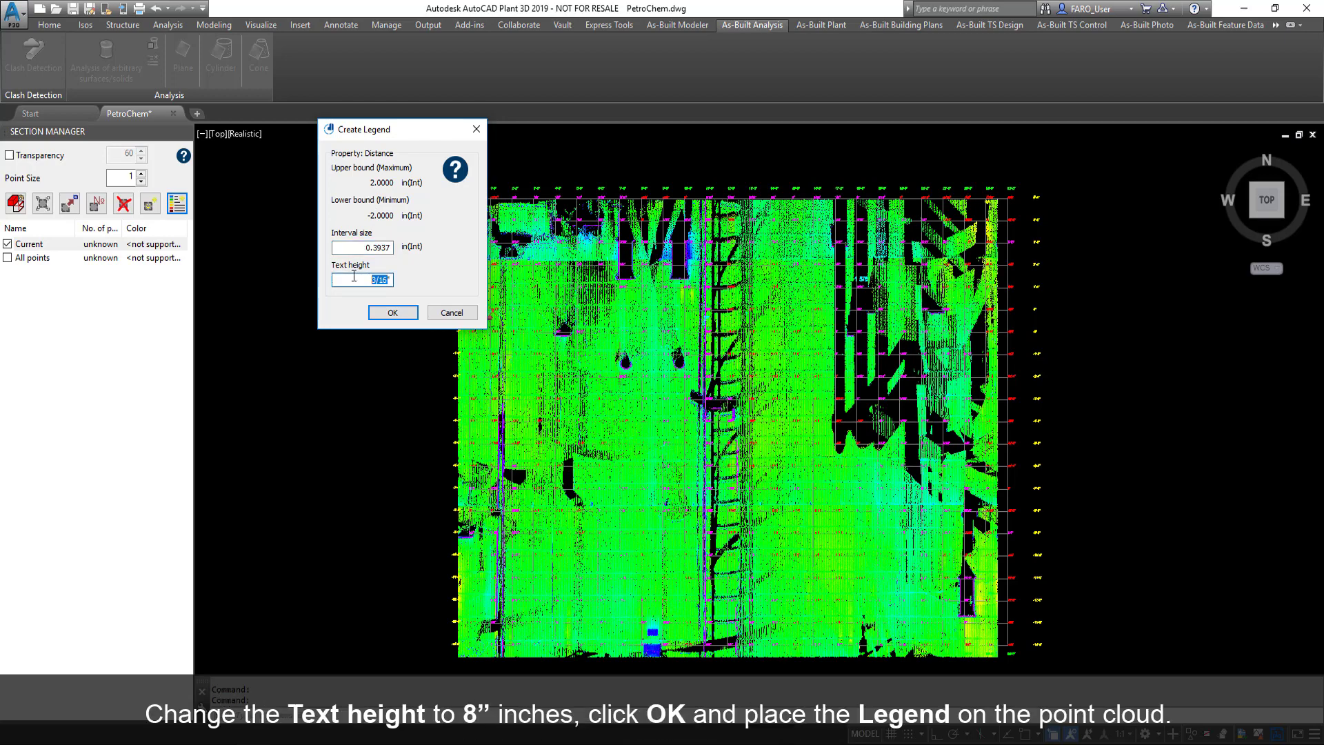
pyautogui.click(392, 312)
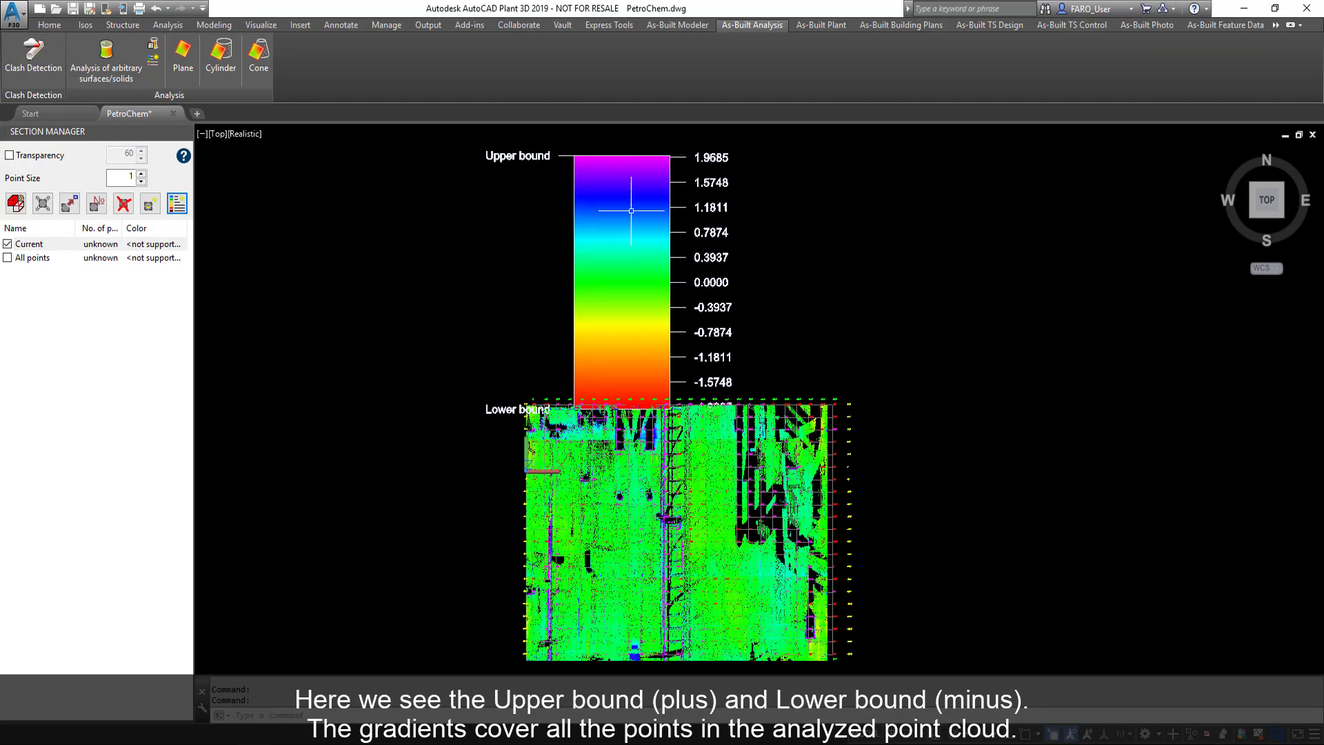
pyautogui.moveTo(806, 432)
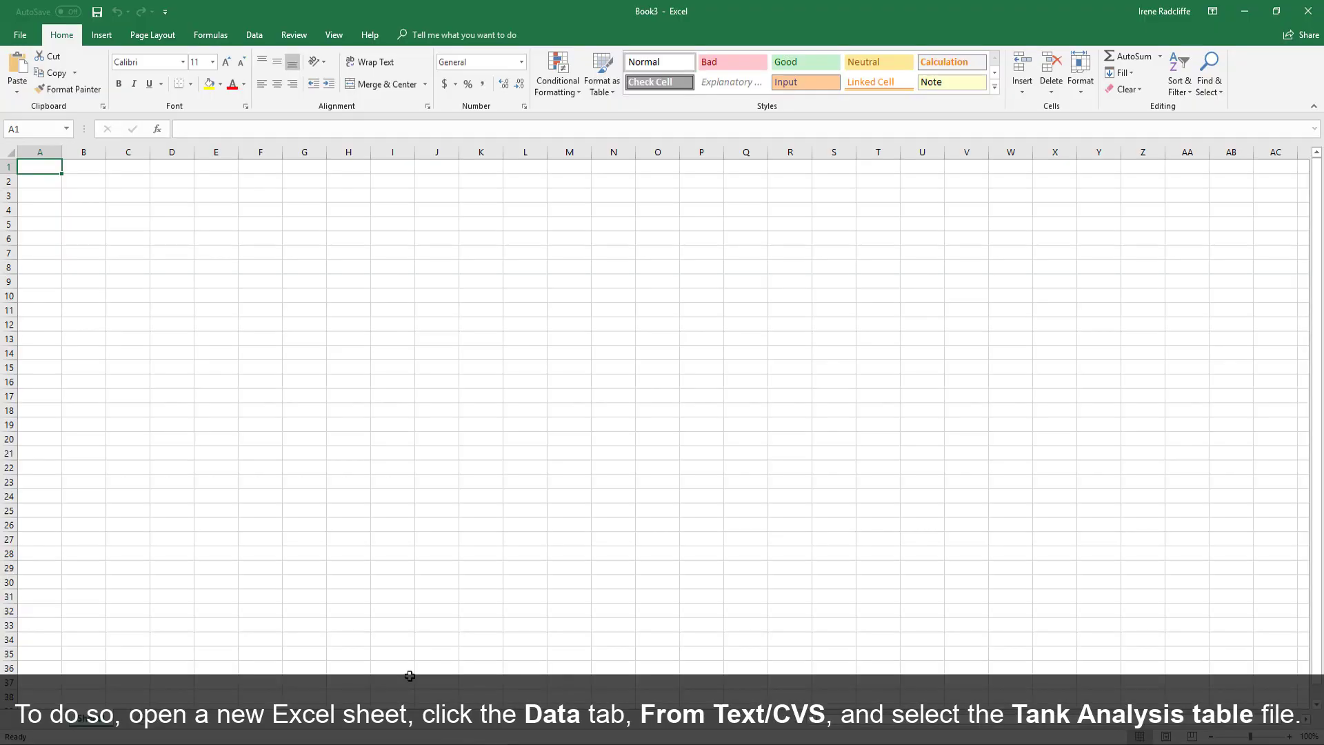
# - Import Tank Analysis_table.txt from text into a new Excel workbook, split at semicolons
pyautogui.click(253, 35)
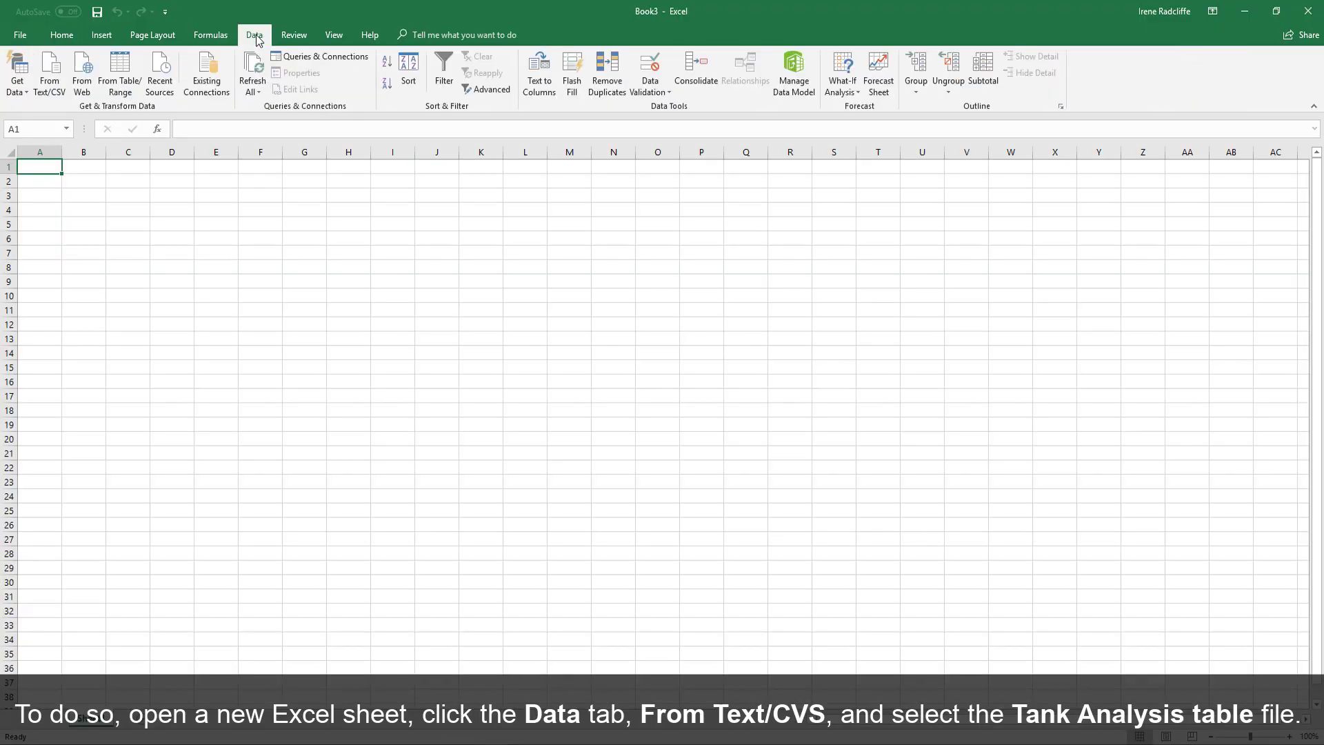
pyautogui.click(45, 69)
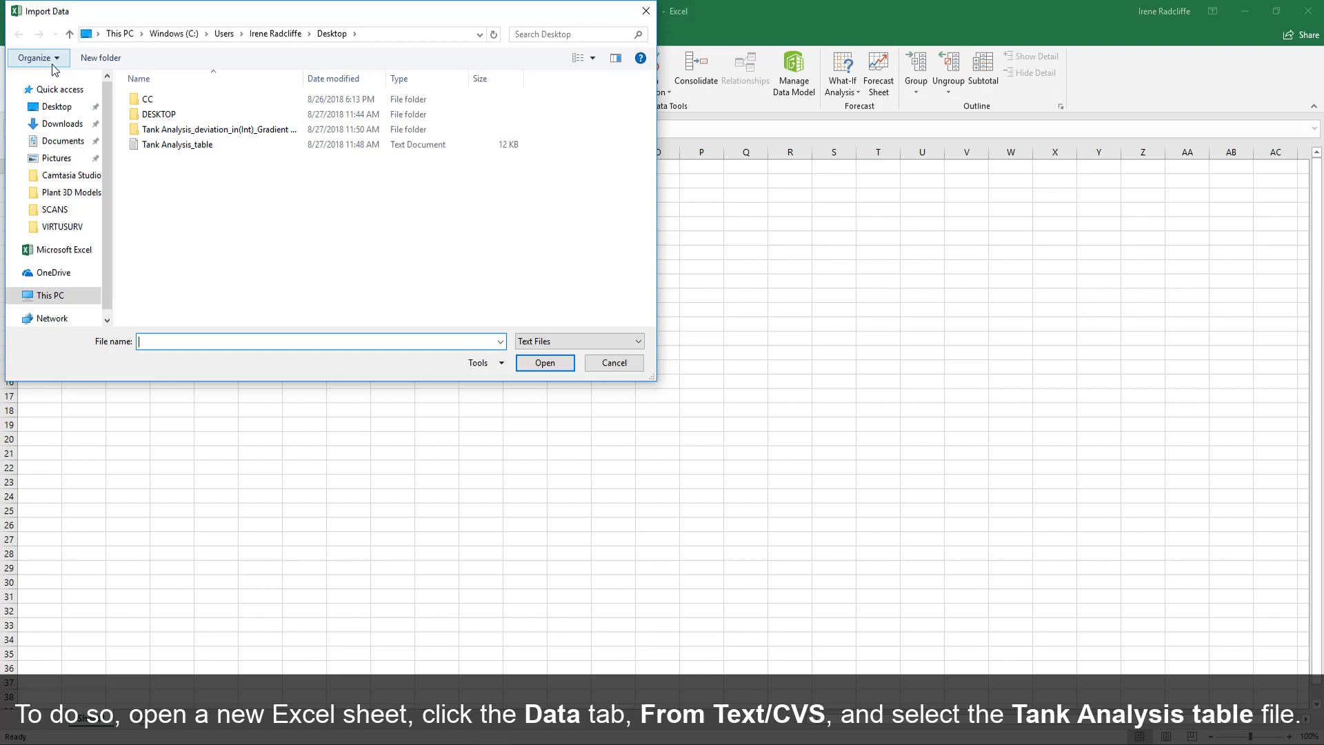
pyautogui.click(178, 144)
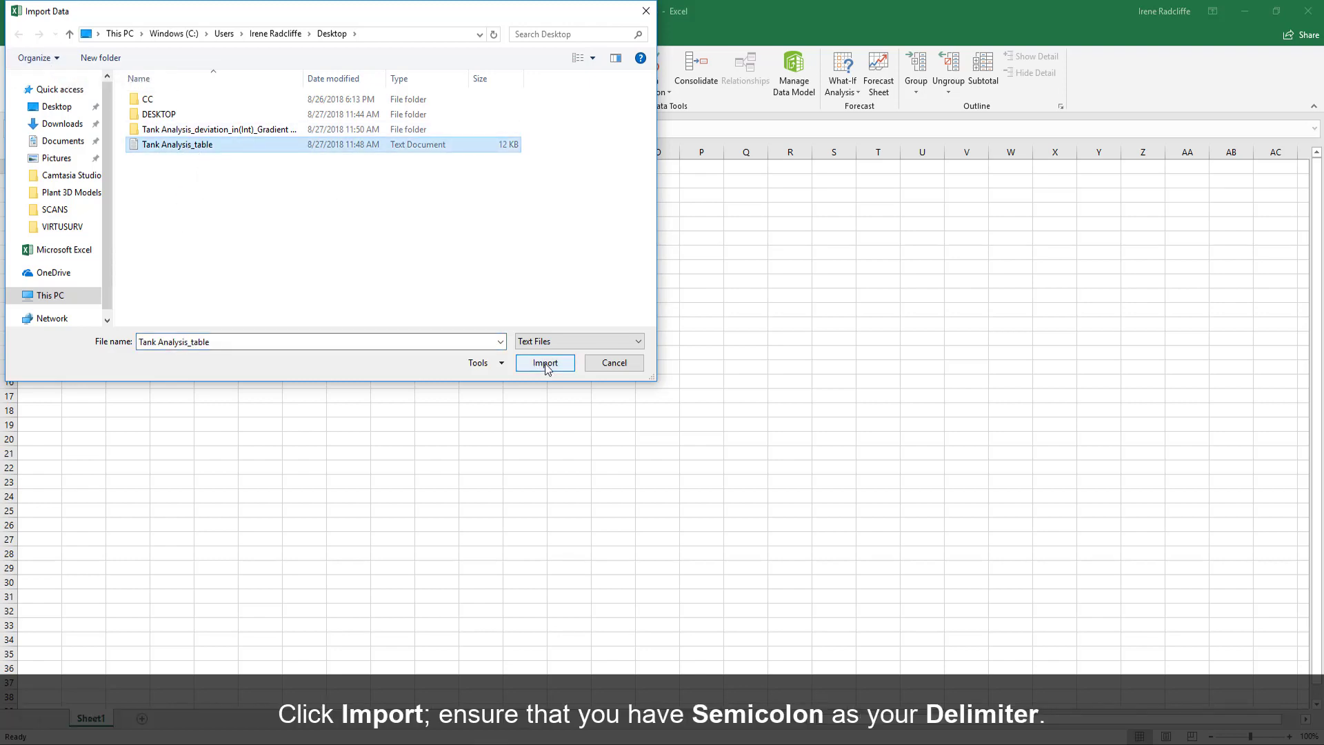
pyautogui.click(545, 362)
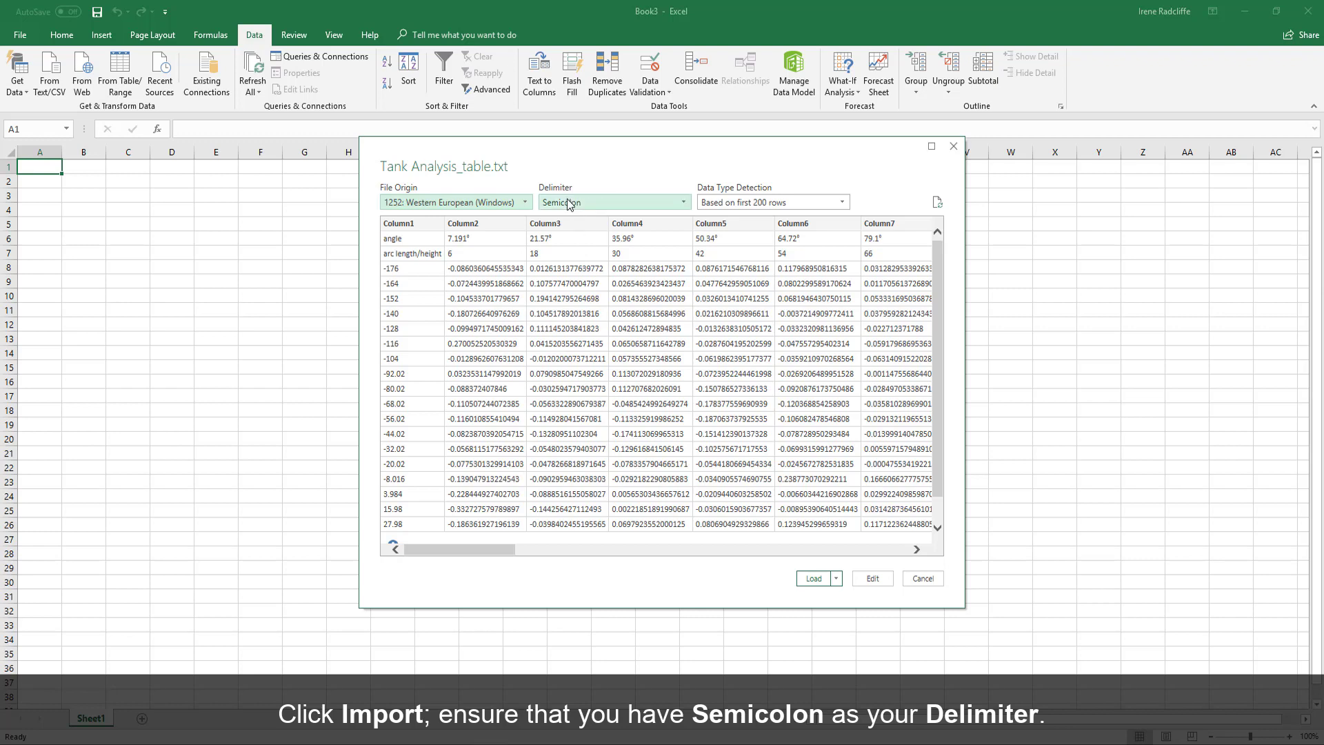
pyautogui.moveTo(837, 544)
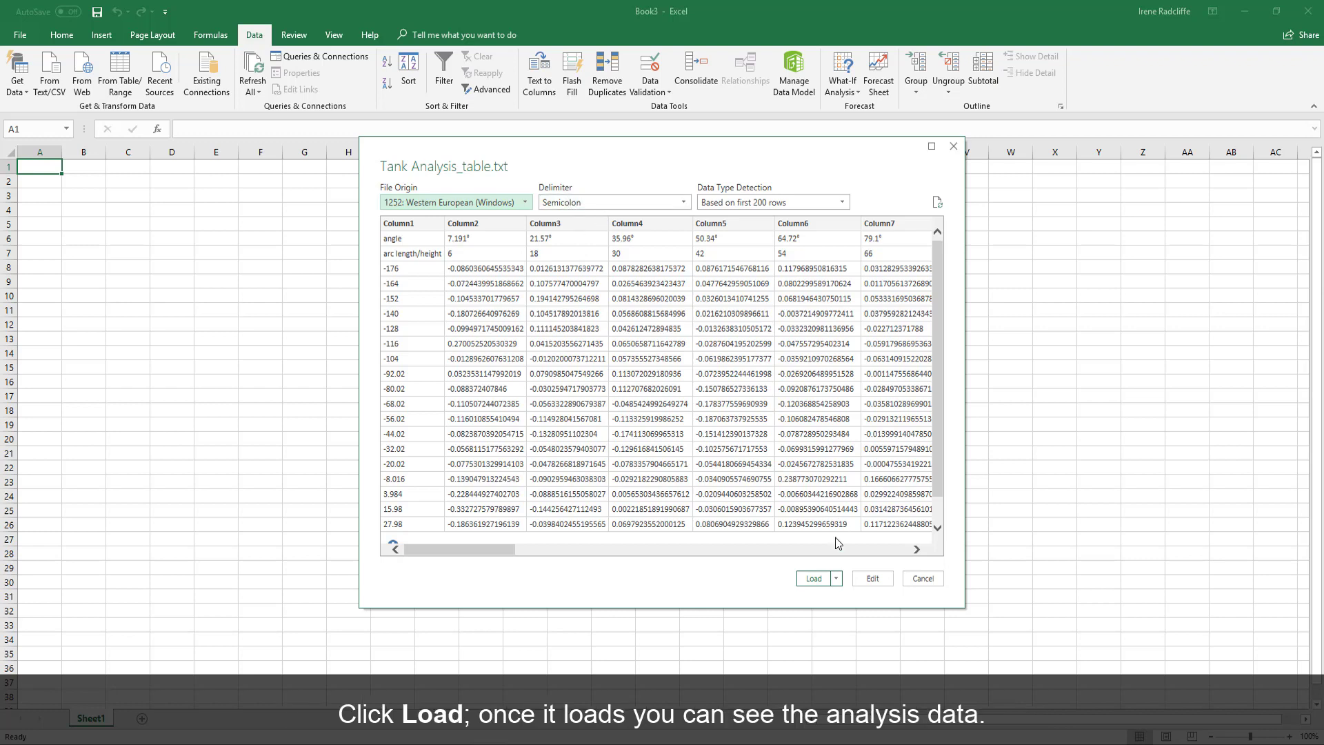
# - Load the 23-row analysis table and scroll through it up to the total volume column
pyautogui.click(812, 578)
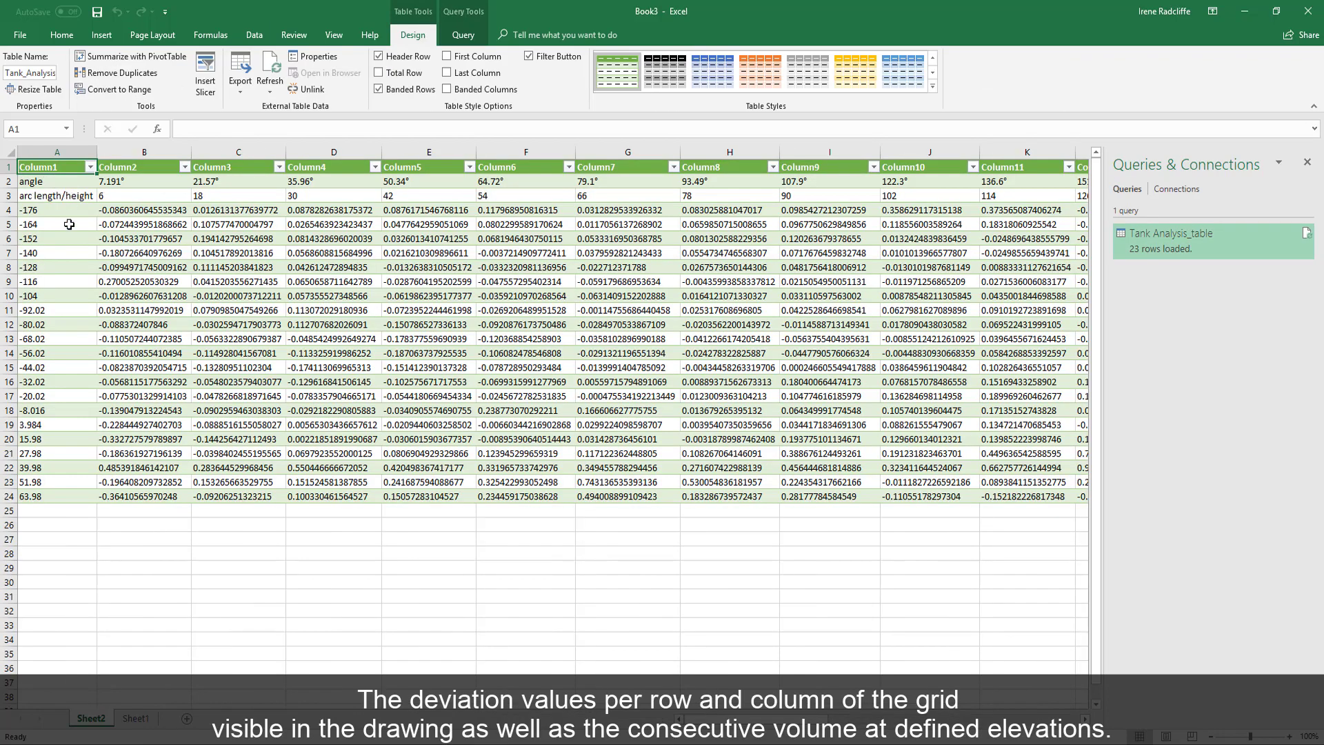
pyautogui.moveTo(126, 381)
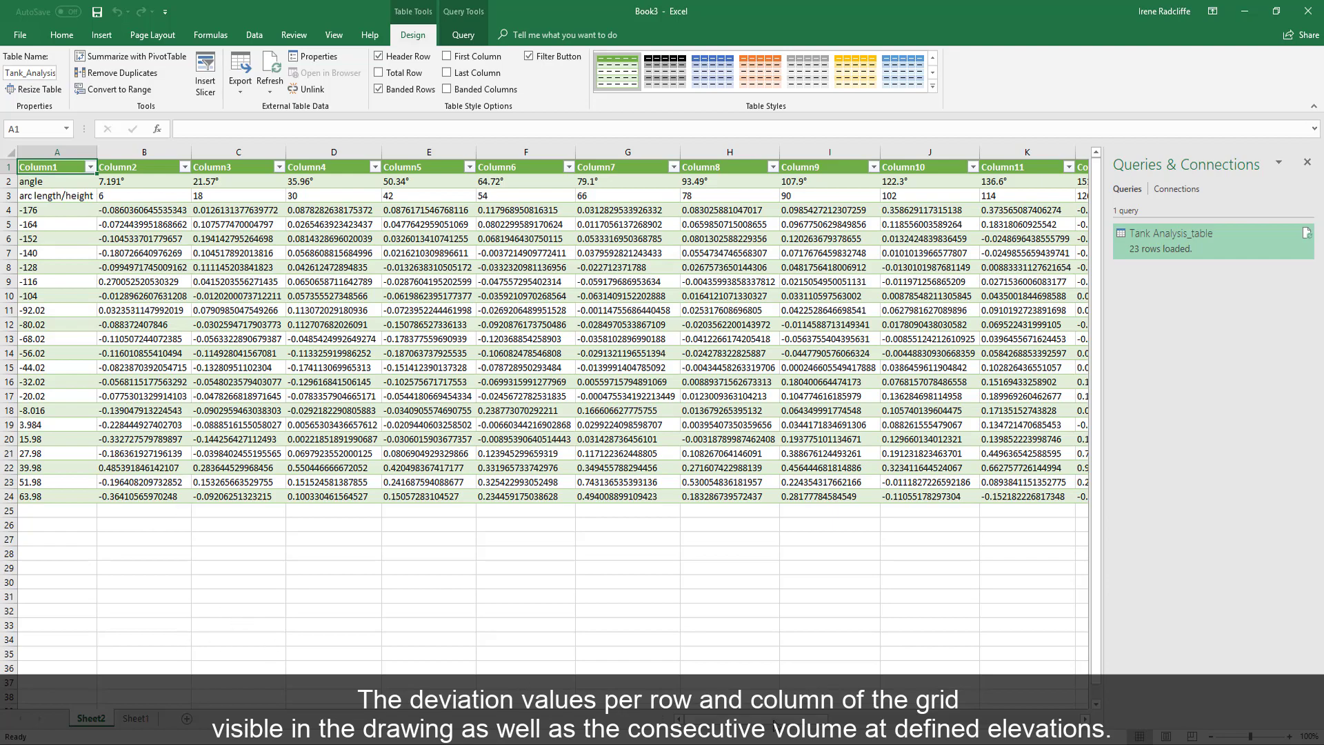
pyautogui.hscroll(3)
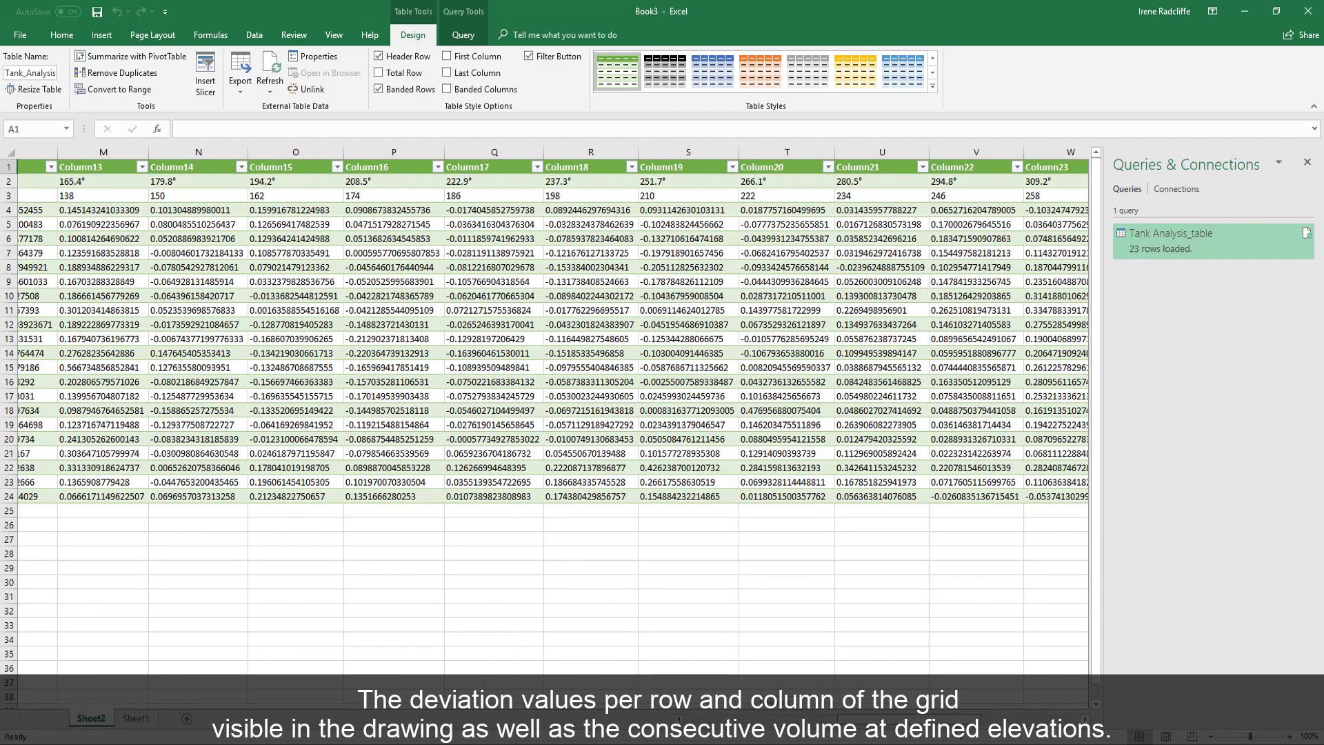
pyautogui.hscroll(3)
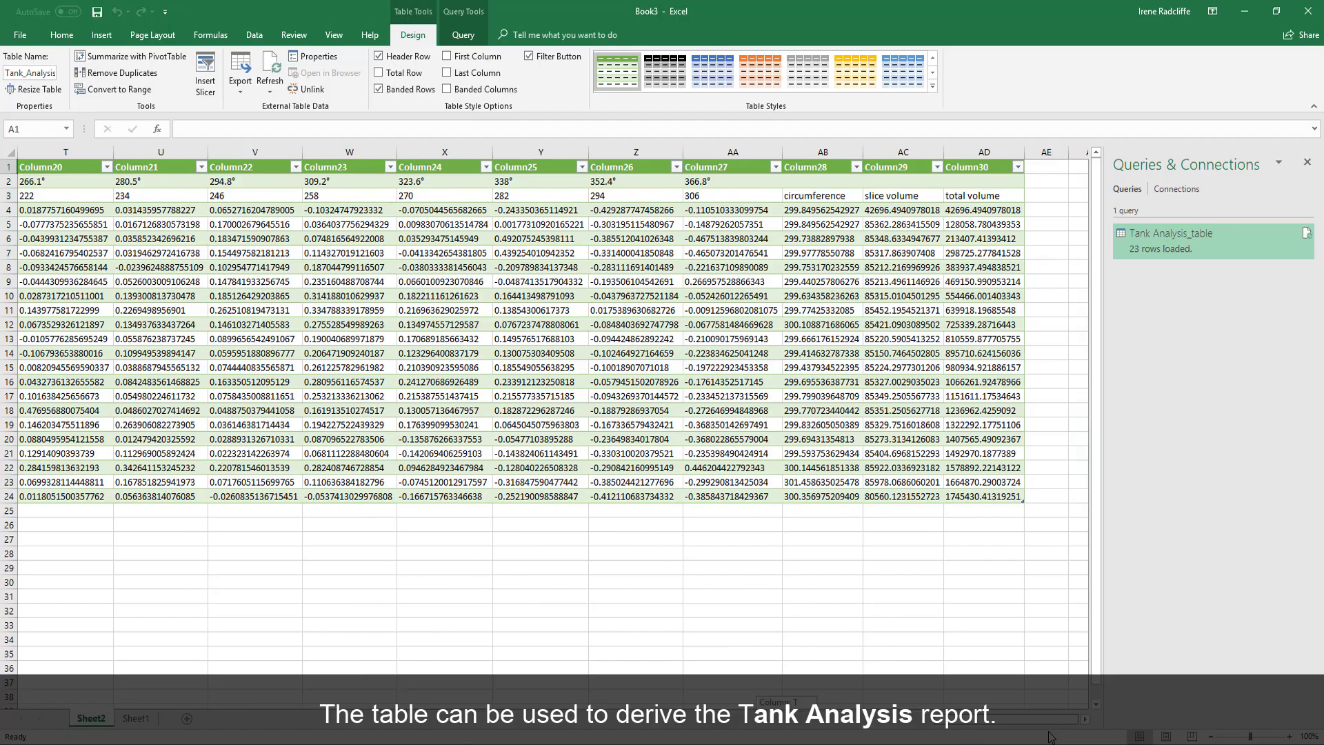
pyautogui.hscroll(-3)
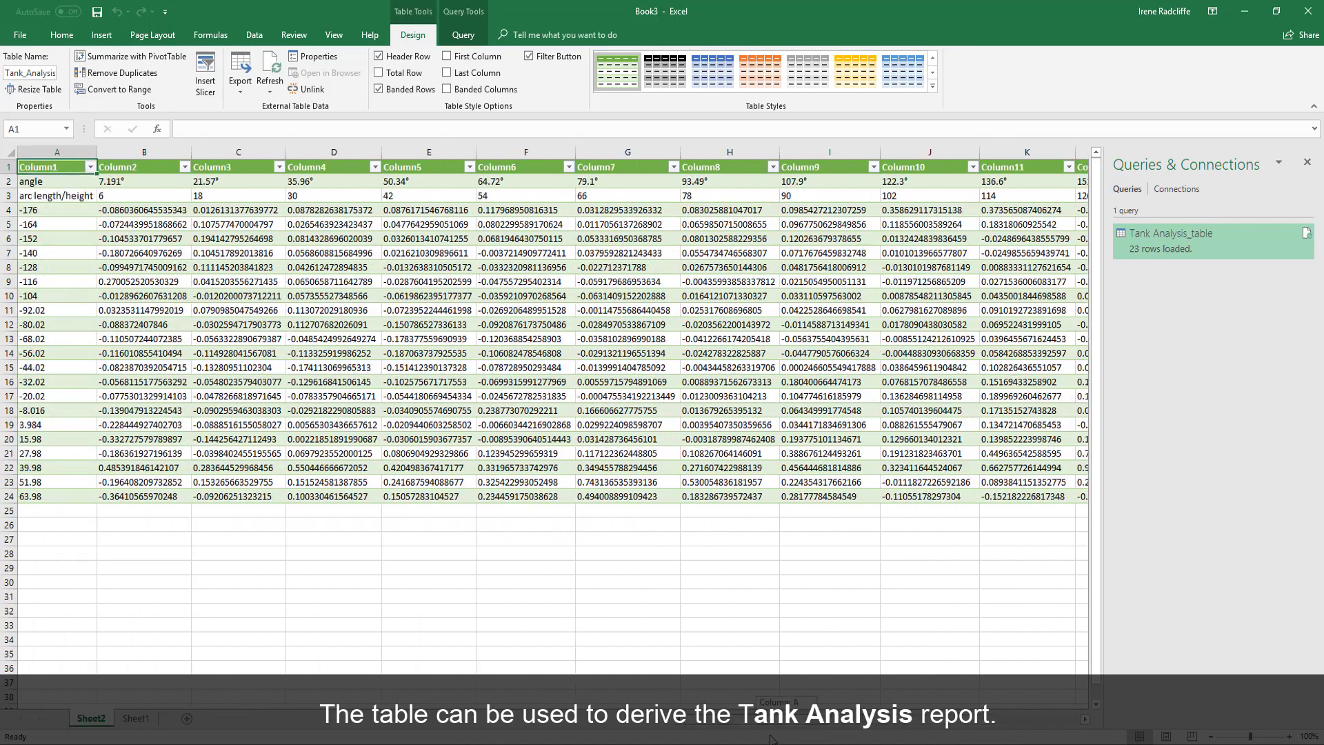